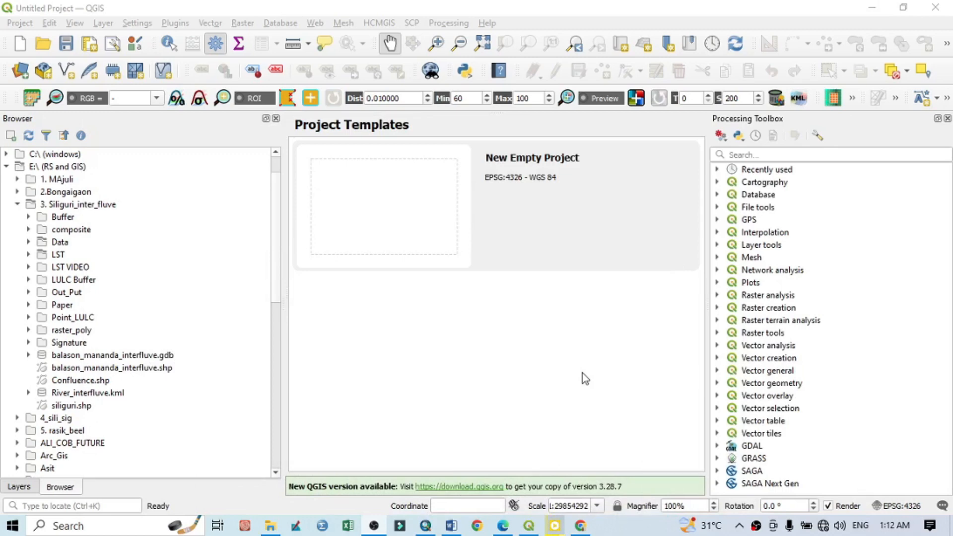
pyautogui.moveTo(419, 229)
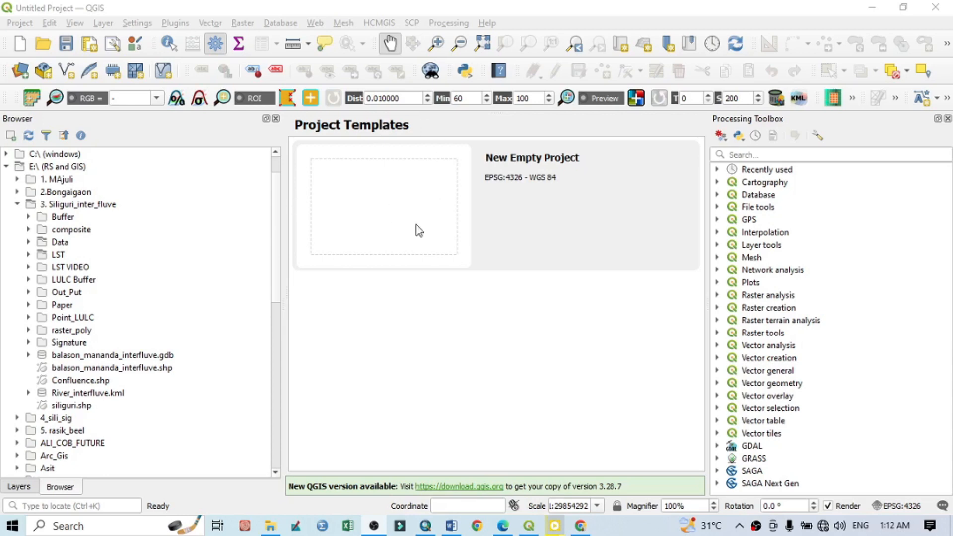
pyautogui.moveTo(541, 31)
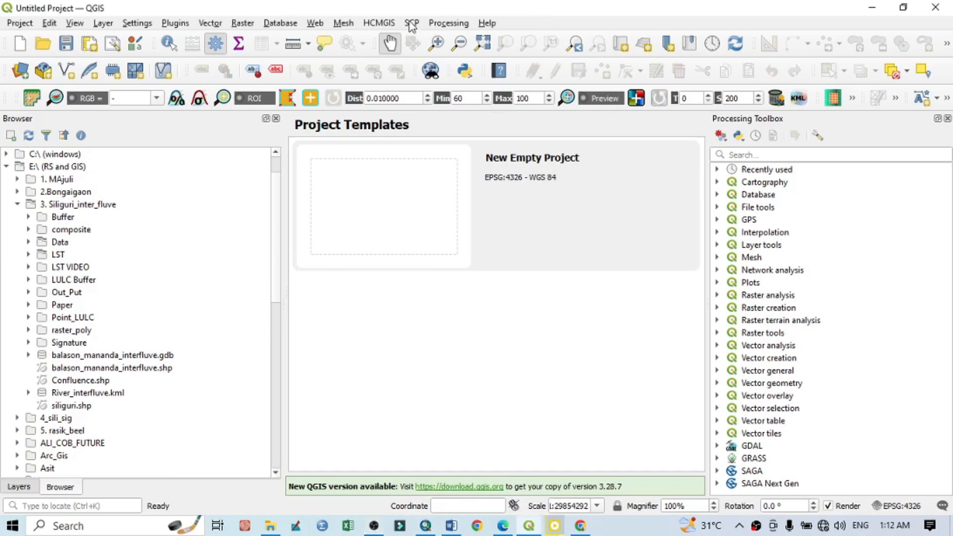
# Browse the SCP, Raster and Plugins menus, ending on the SCP tool list.
pyautogui.click(411, 23)
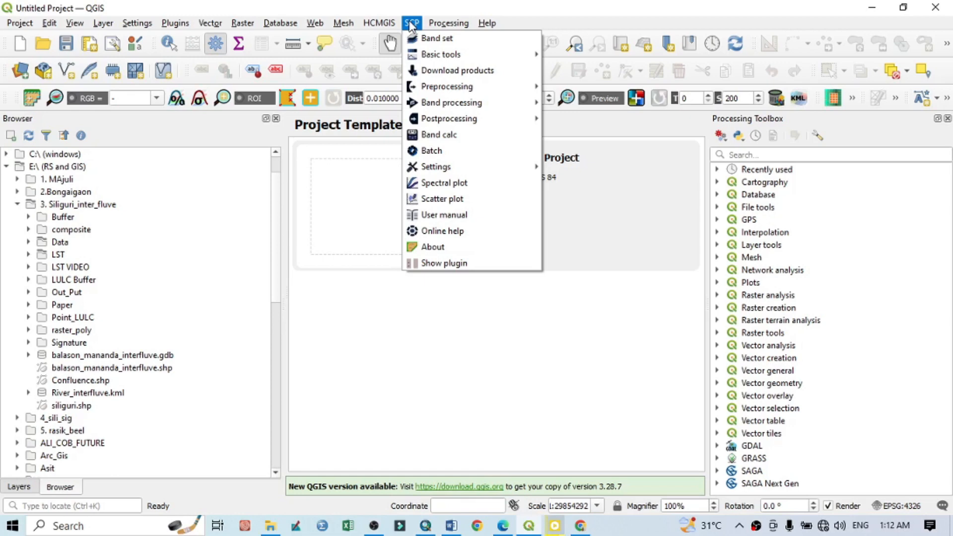
pyautogui.click(242, 23)
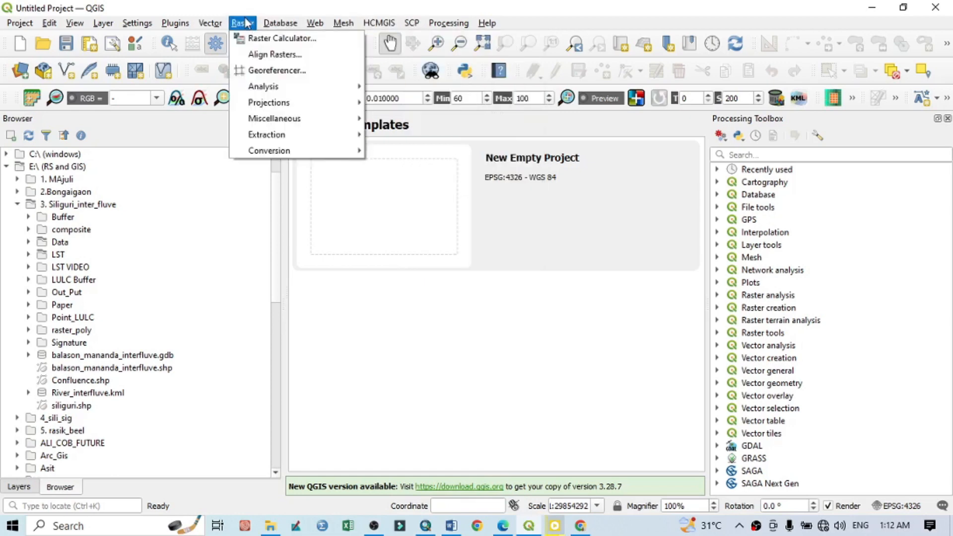
pyautogui.click(175, 23)
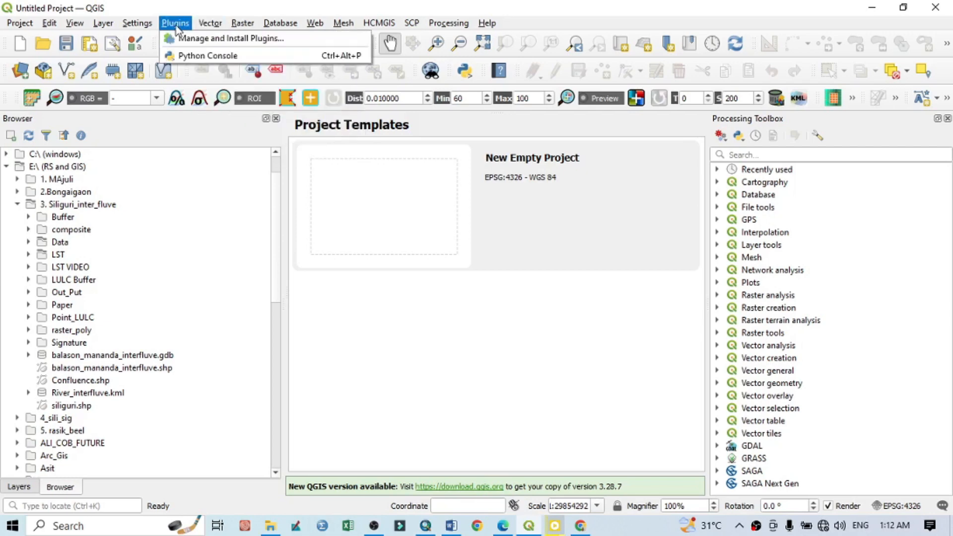
pyautogui.click(411, 22)
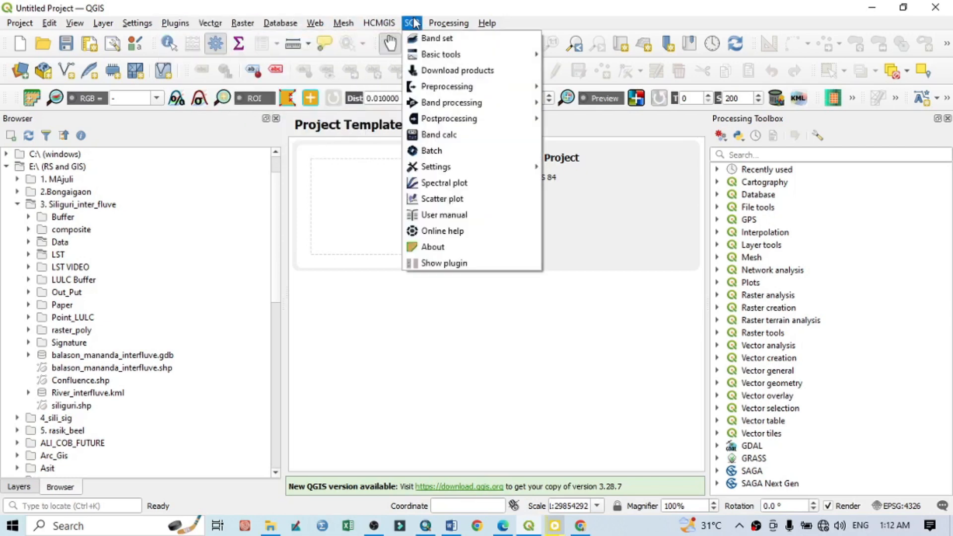
pyautogui.moveTo(423, 38)
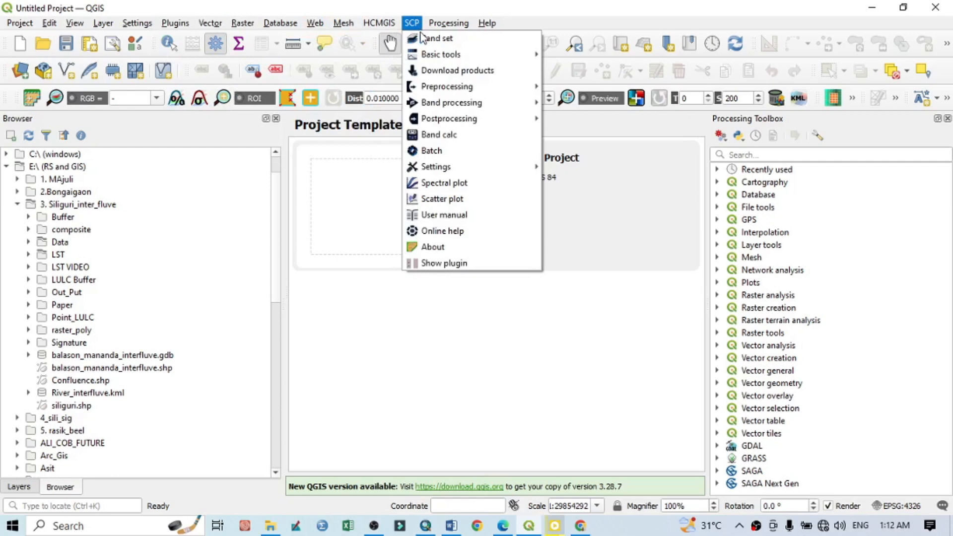
pyautogui.moveTo(449, 118)
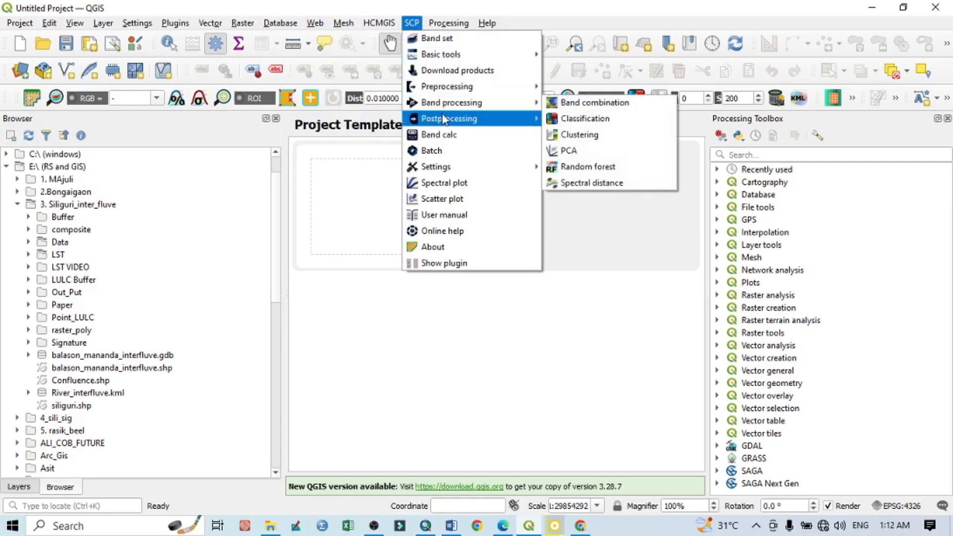
pyautogui.moveTo(446, 87)
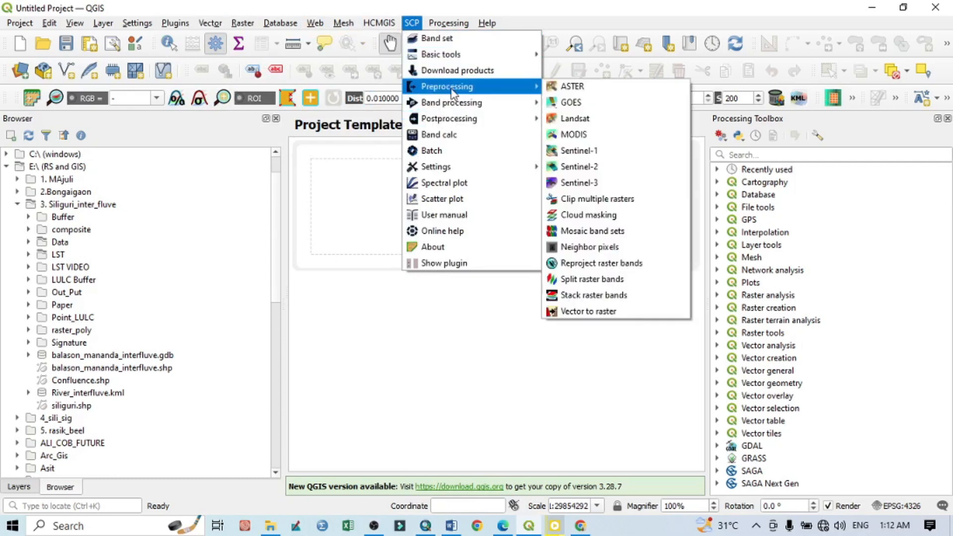
pyautogui.moveTo(574, 118)
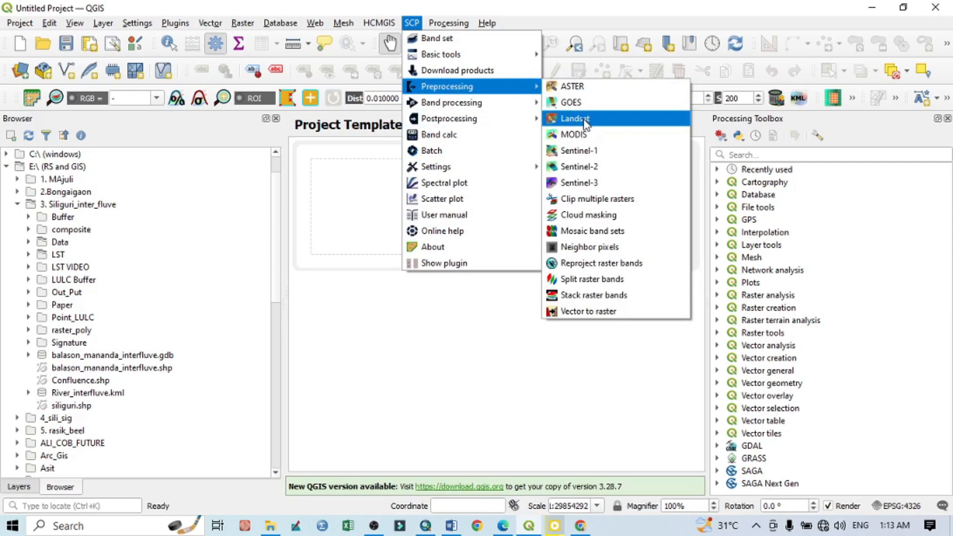
# Launch the SCP Landsat conversion to TOA reflectance and brightness temperature tool.
pyautogui.click(575, 118)
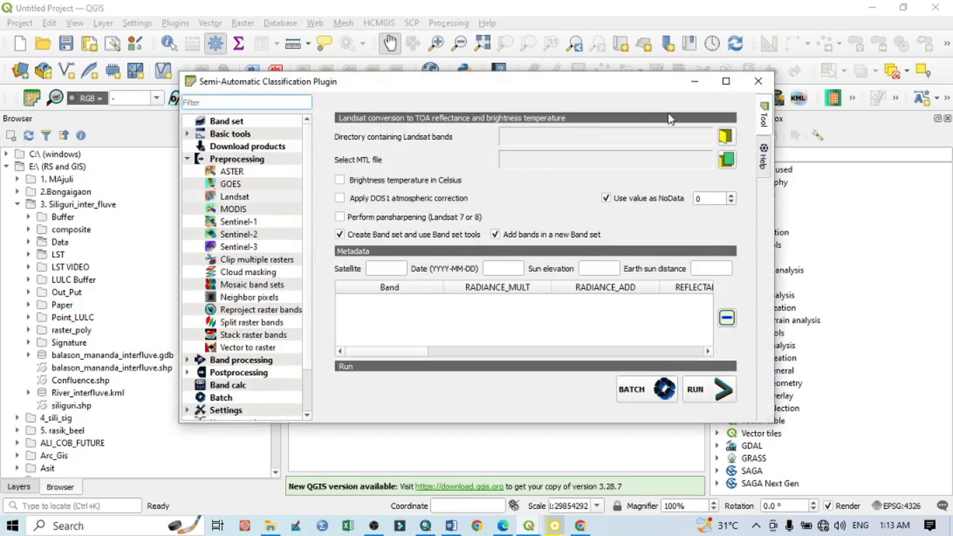
pyautogui.moveTo(668, 155)
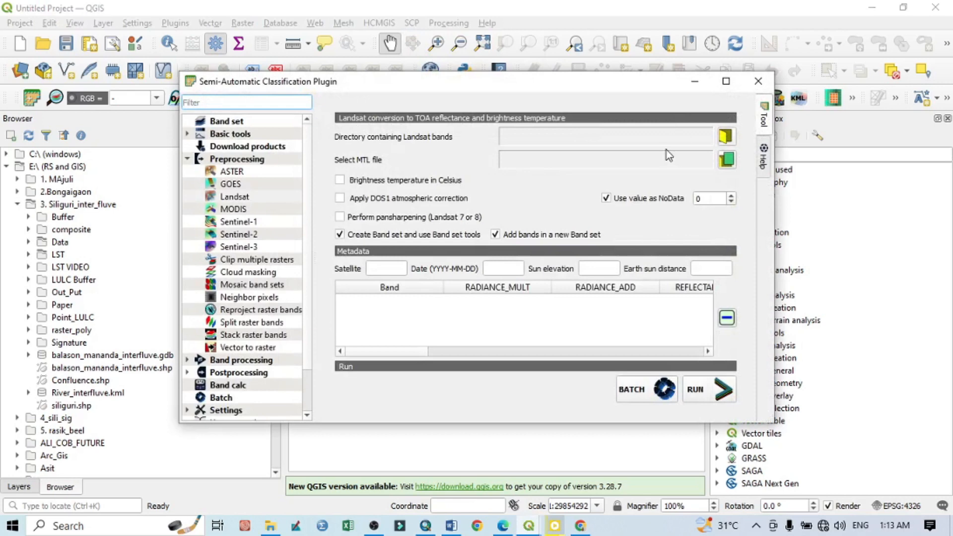
pyautogui.moveTo(675, 298)
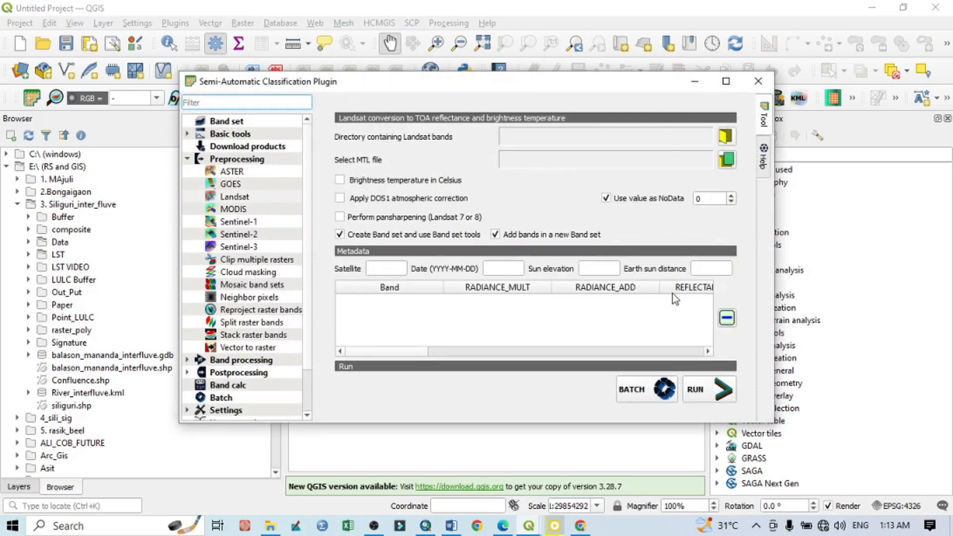
pyautogui.moveTo(742, 166)
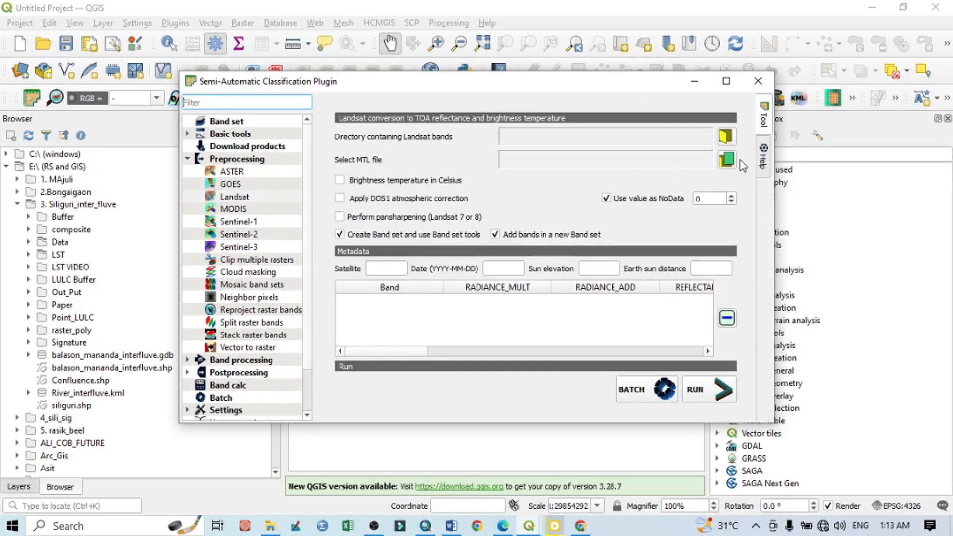
pyautogui.moveTo(604, 160)
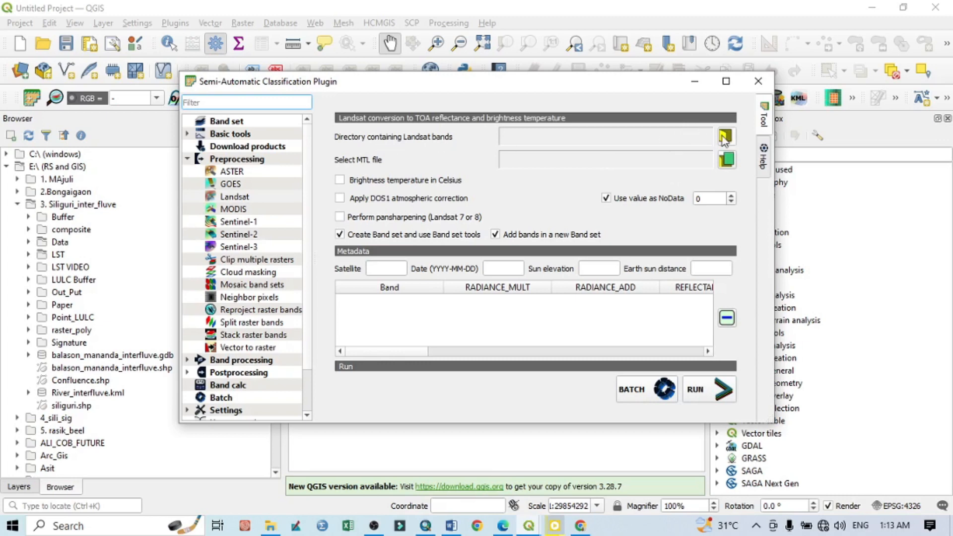
pyautogui.moveTo(724, 136)
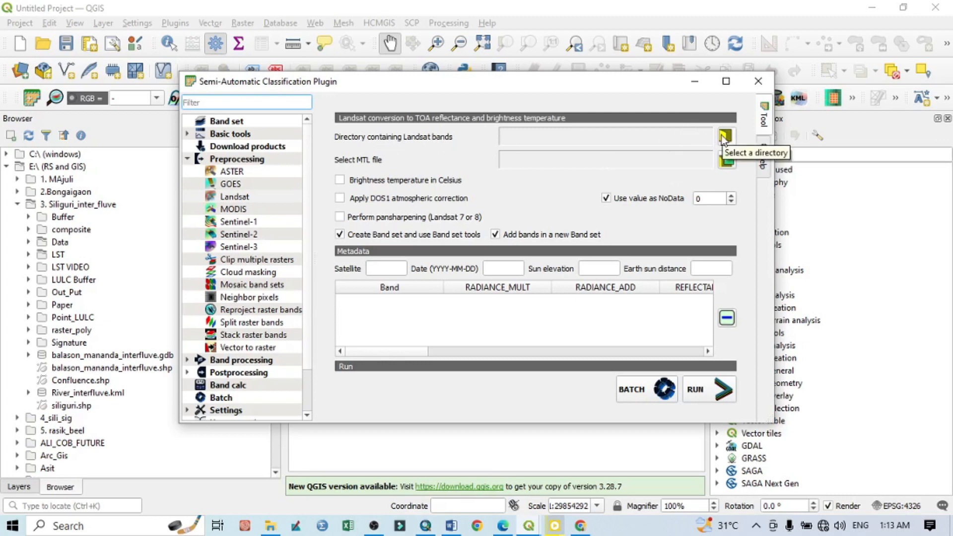
# Set the LC09_L1TP_139042_20221020 scene folder in Data as the Landsat band directory.
pyautogui.click(725, 136)
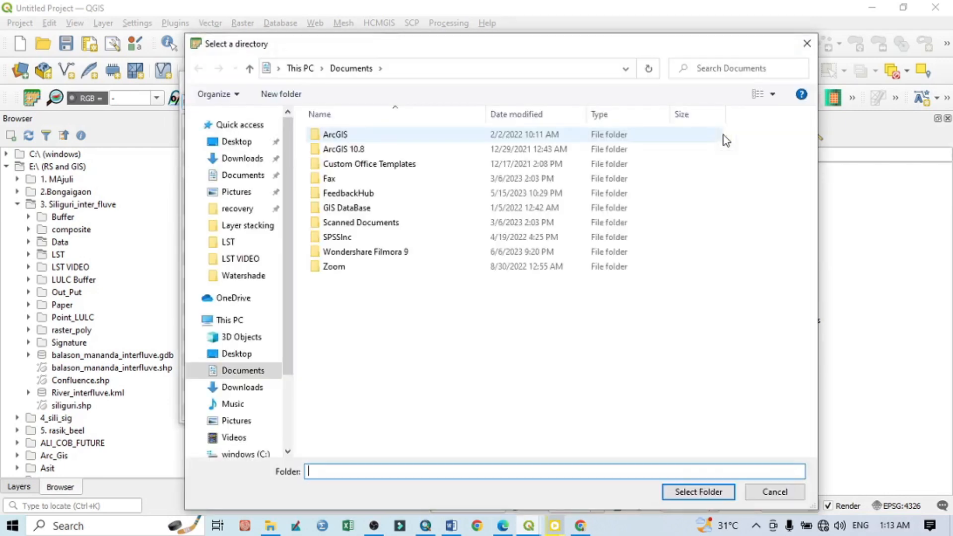
pyautogui.moveTo(435, 388)
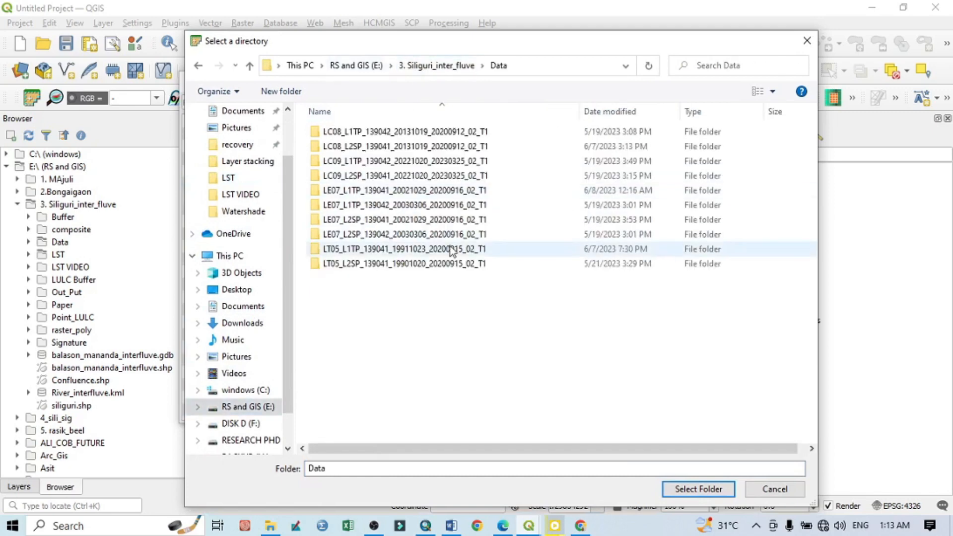
pyautogui.moveTo(338, 146)
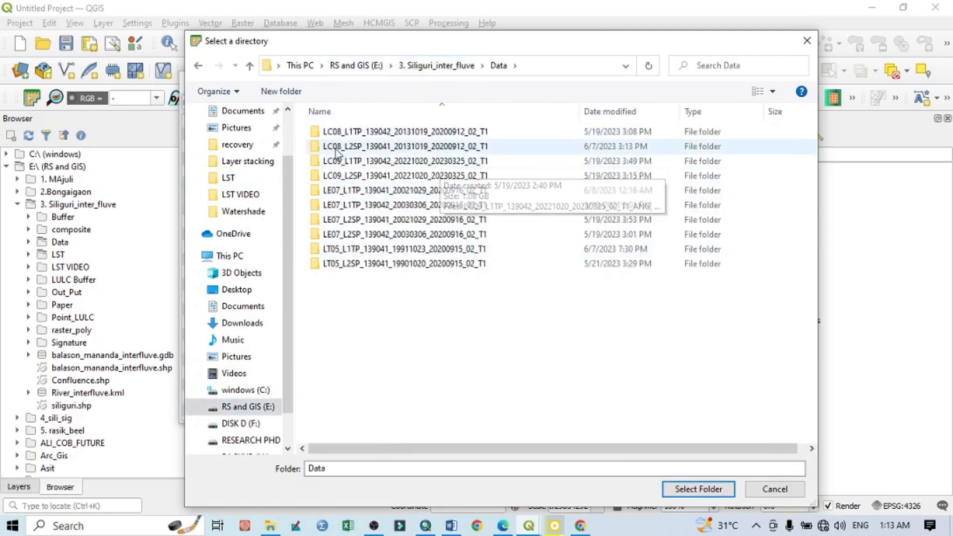
pyautogui.click(401, 131)
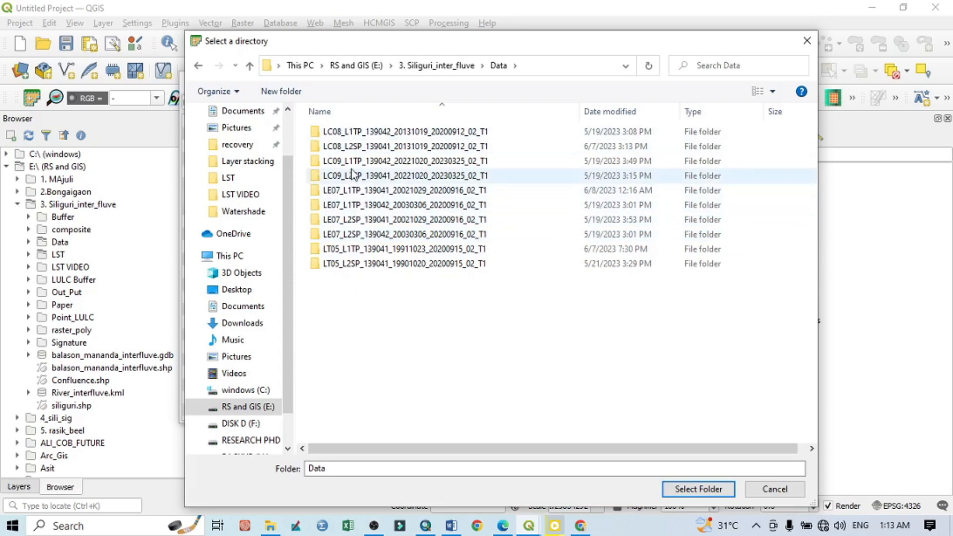
pyautogui.click(404, 161)
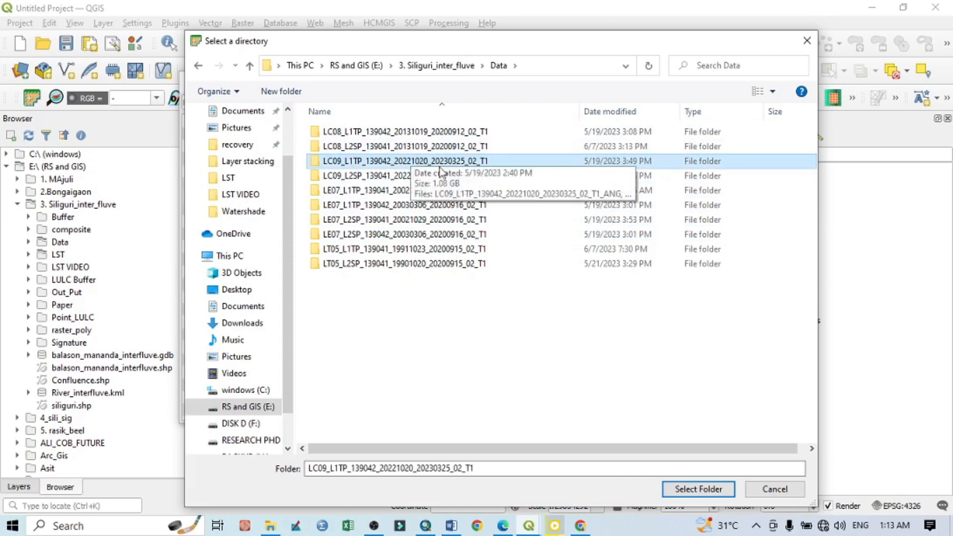
pyautogui.click(698, 488)
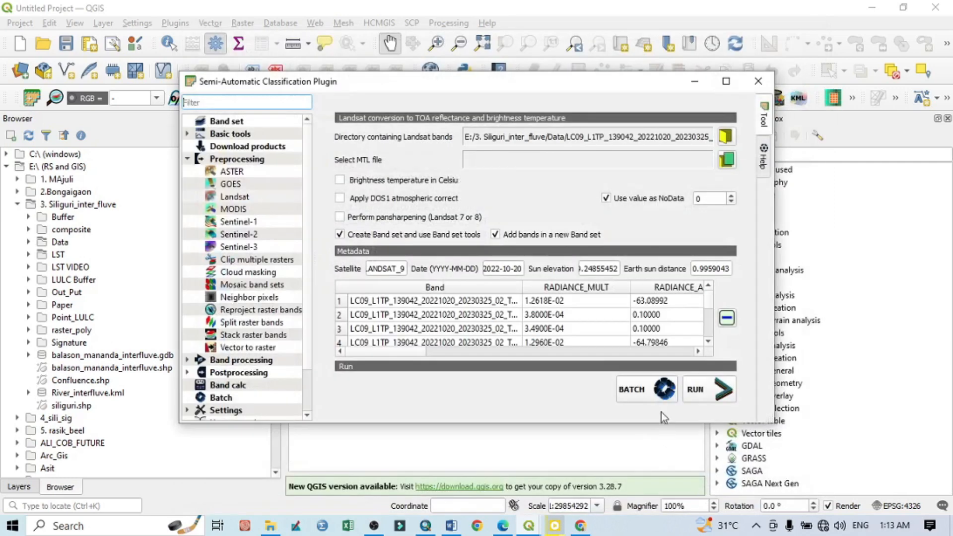
pyautogui.moveTo(750, 257)
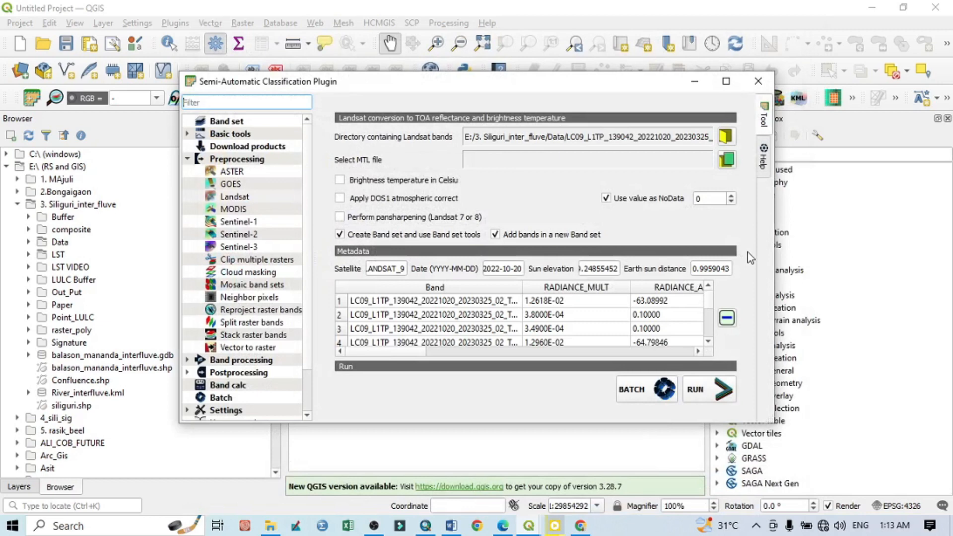
pyautogui.moveTo(358, 189)
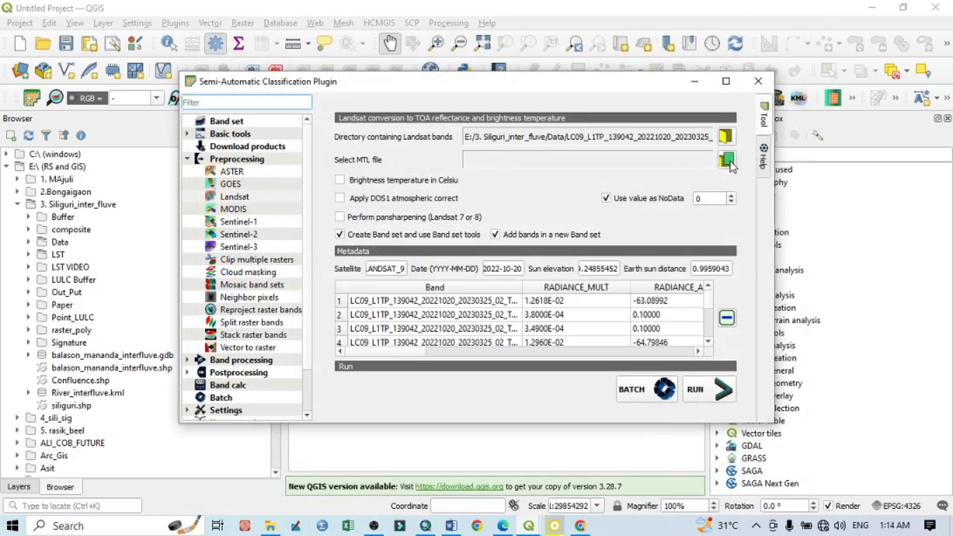
# Choose the scene's LC09..._MTL text file as the conversion metadata source.
pyautogui.click(727, 159)
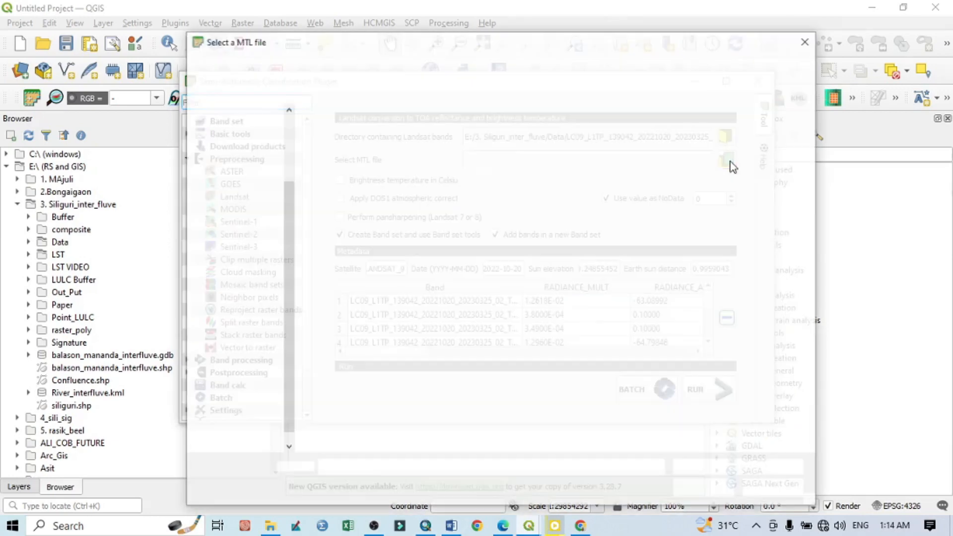
pyautogui.click(727, 160)
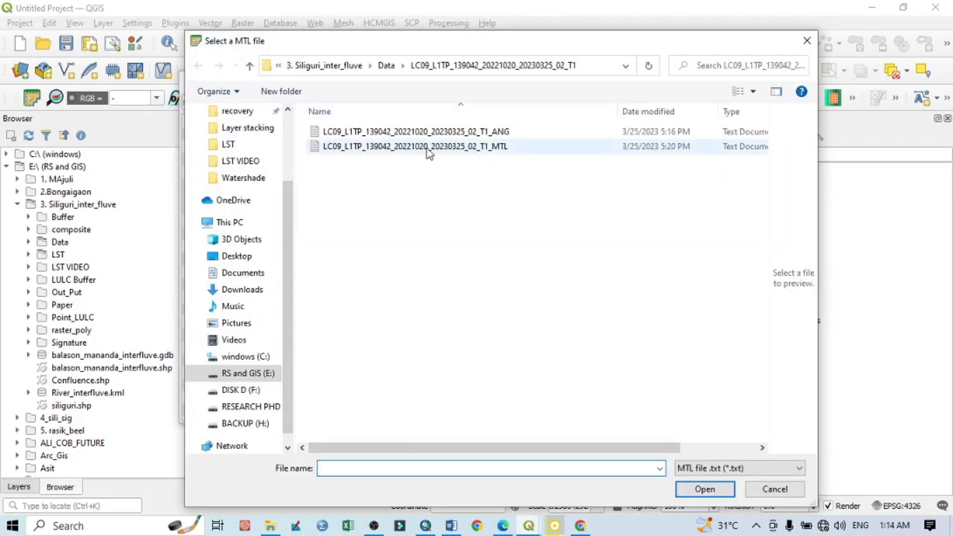
pyautogui.click(415, 147)
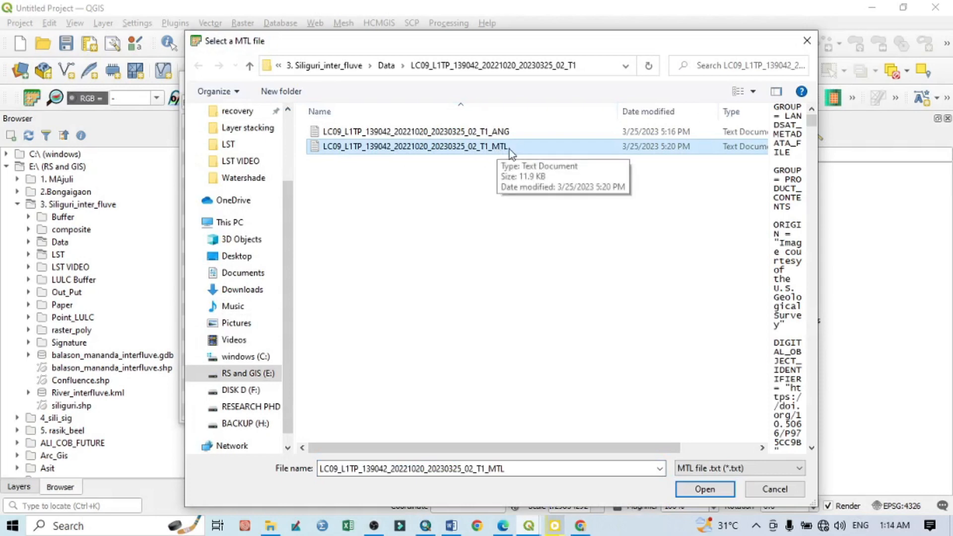
pyautogui.click(702, 488)
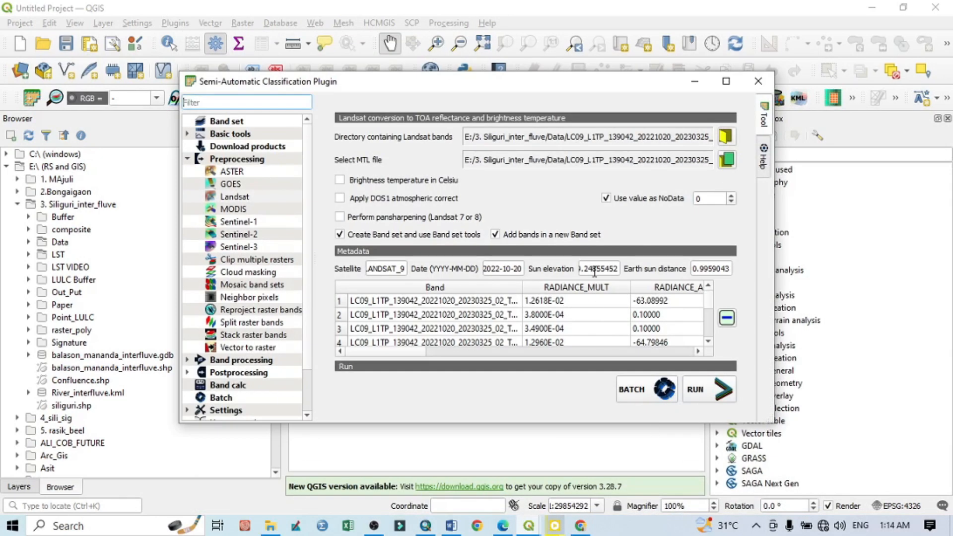
pyautogui.moveTo(561, 306)
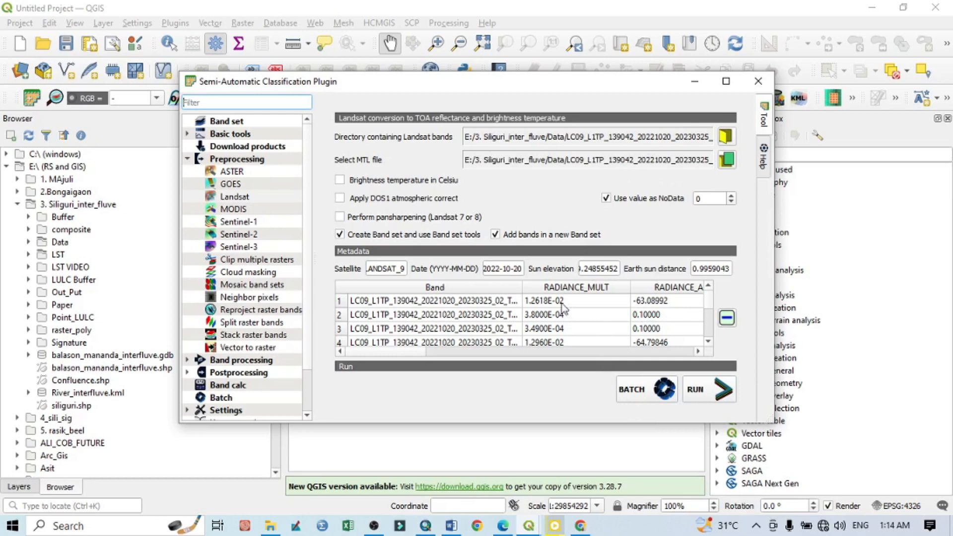
pyautogui.moveTo(565, 373)
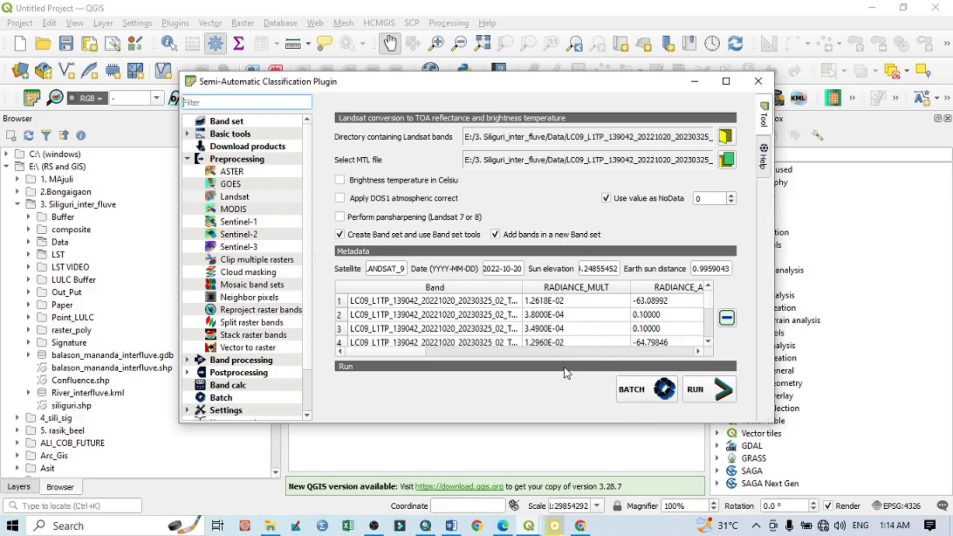
# Remove every band row except thermal band B10 from the metadata table.
pyautogui.hscroll(3)
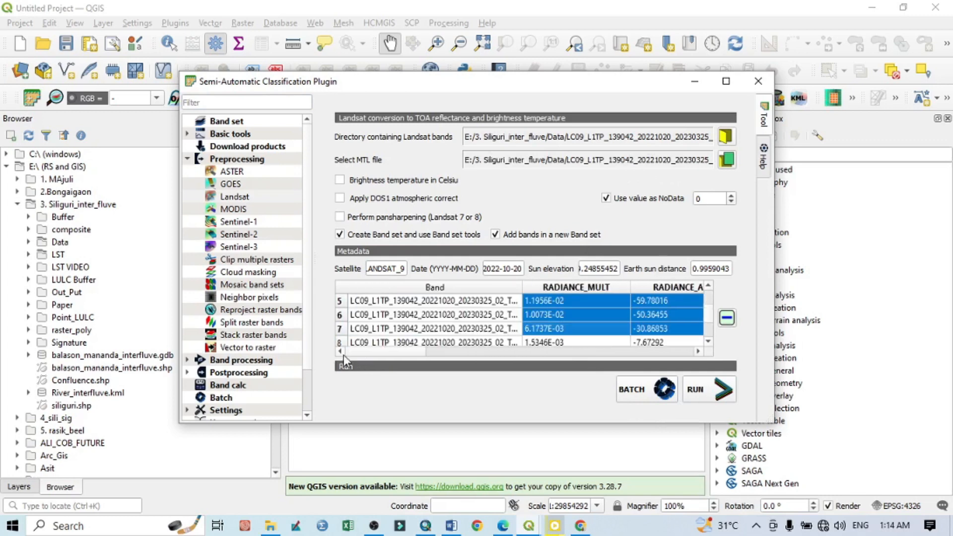
pyautogui.scroll(-3)
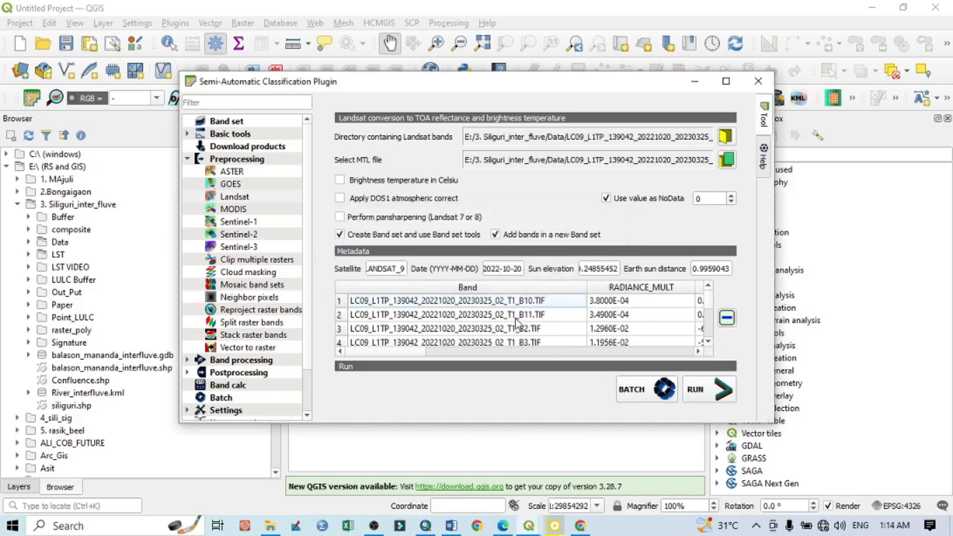
pyautogui.scroll(-3)
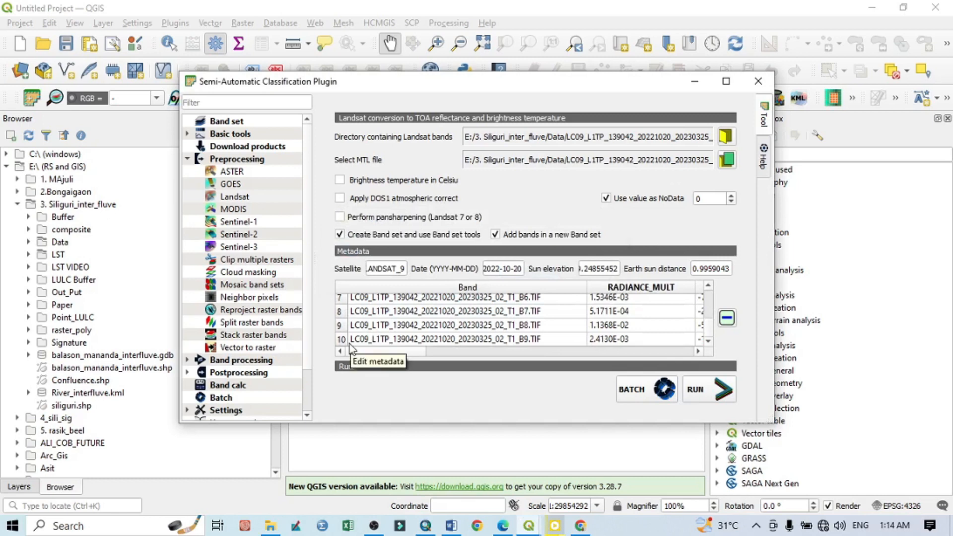
pyautogui.moveTo(395, 340)
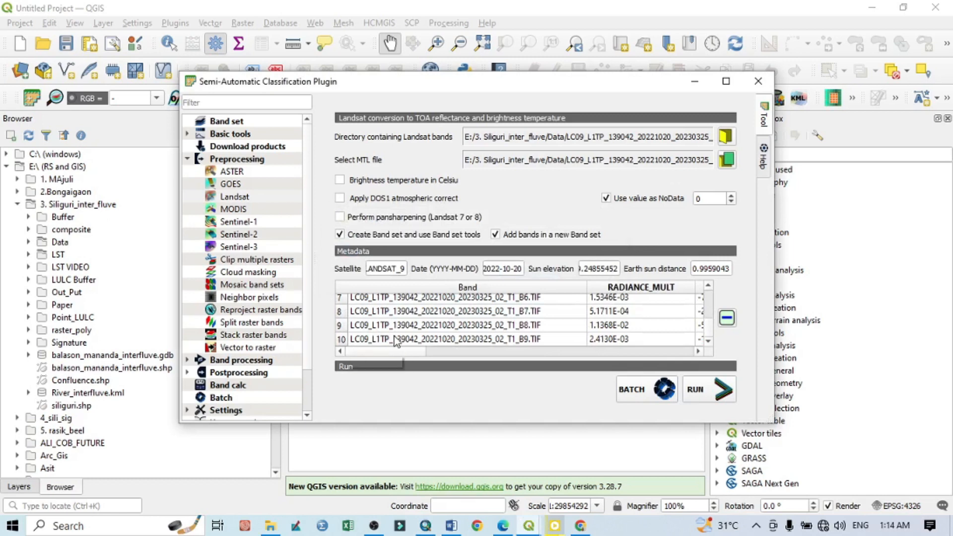
pyautogui.scroll(3)
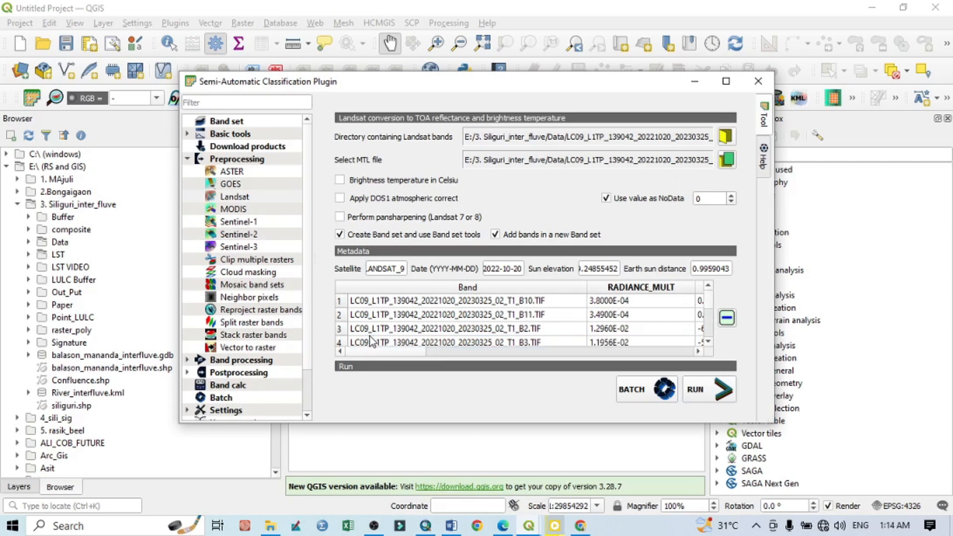
pyautogui.click(455, 315)
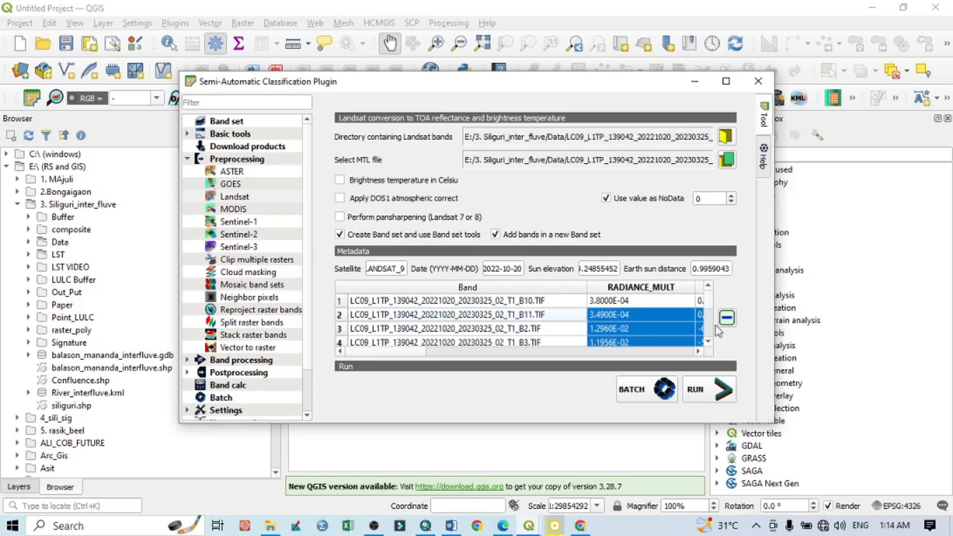
pyautogui.click(726, 317)
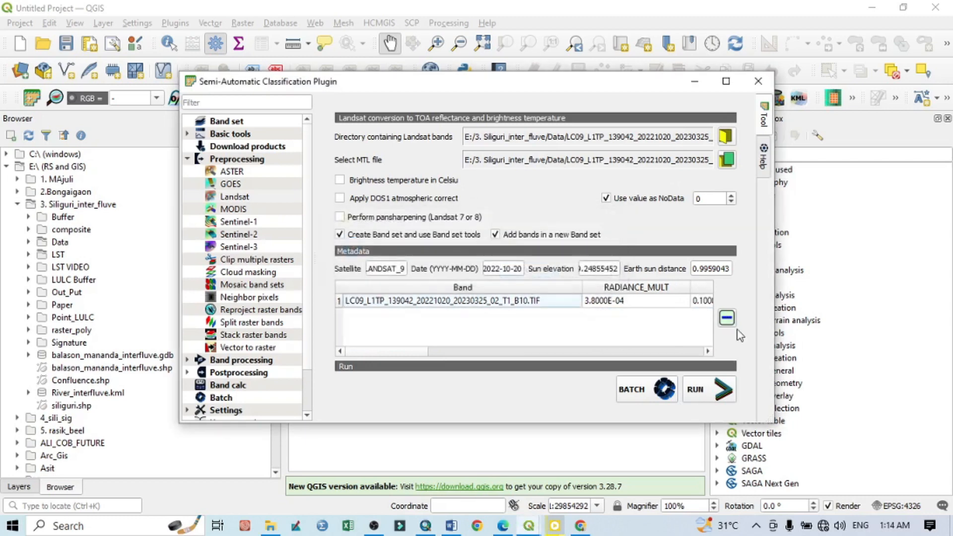
pyautogui.moveTo(519, 311)
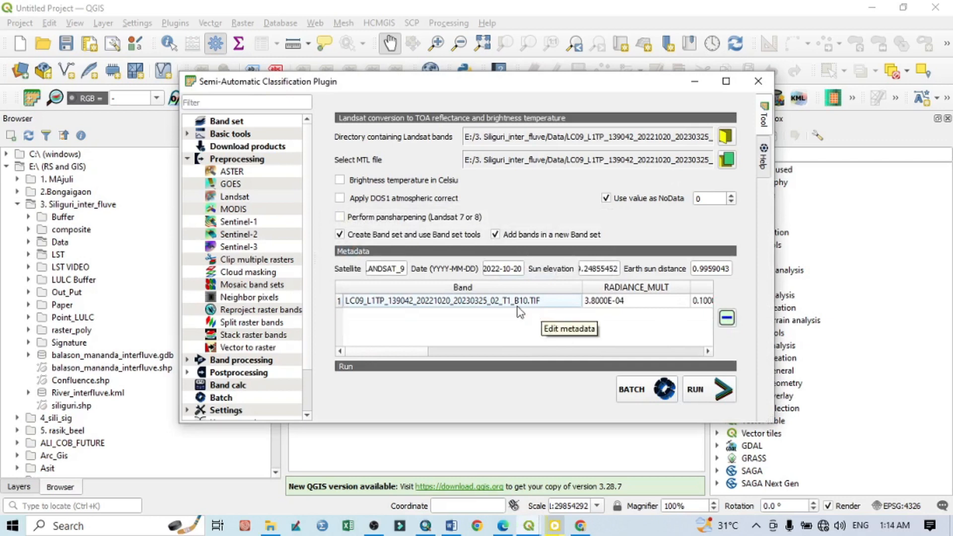
pyautogui.moveTo(521, 318)
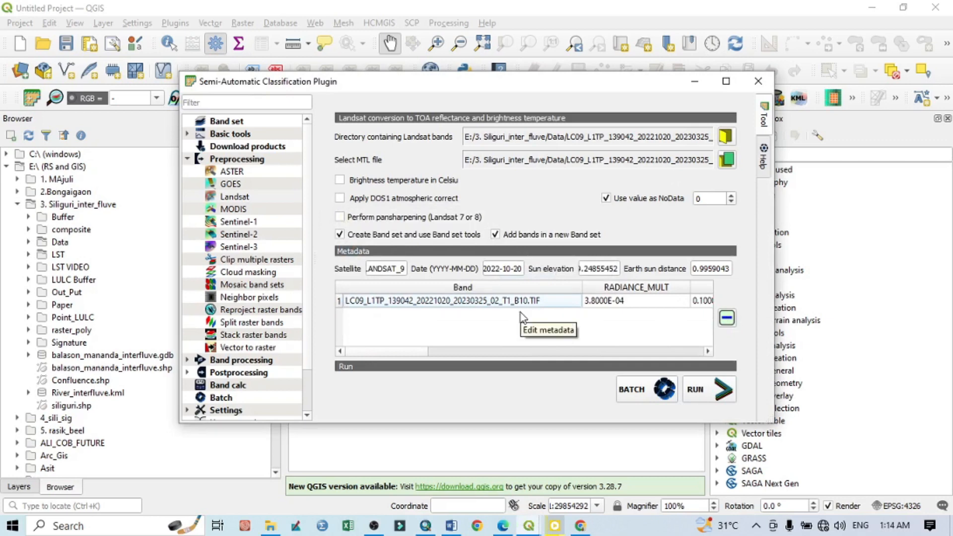
pyautogui.moveTo(523, 316)
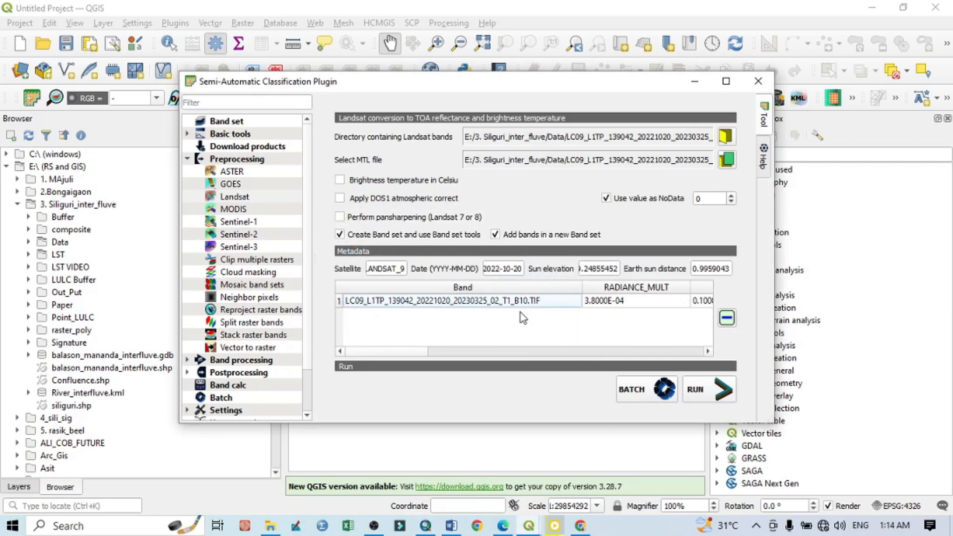
pyautogui.moveTo(544, 341)
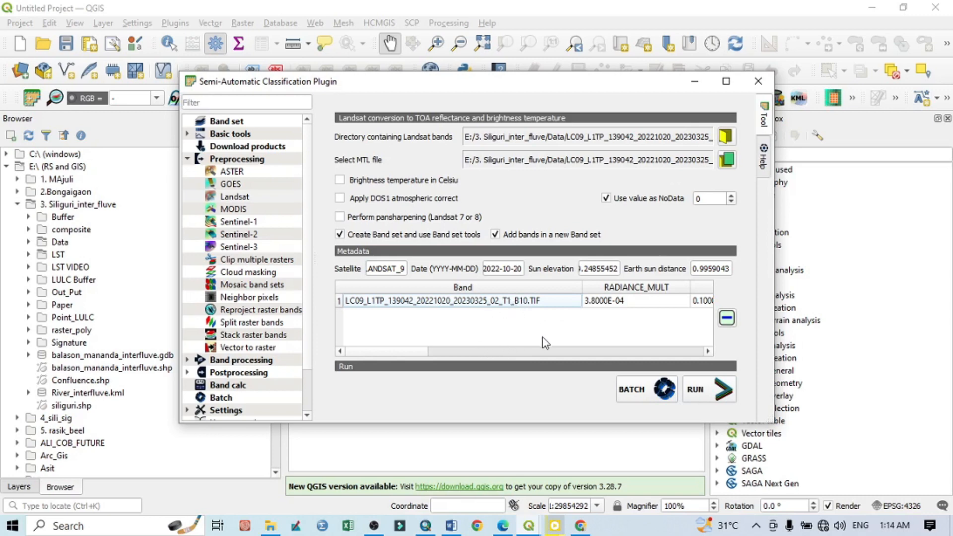
pyautogui.moveTo(544, 343)
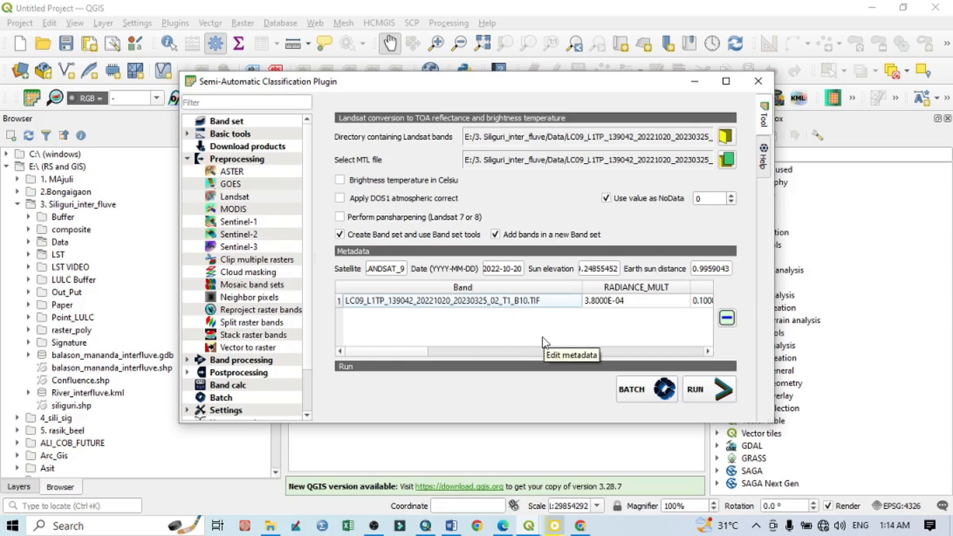
pyautogui.moveTo(352, 193)
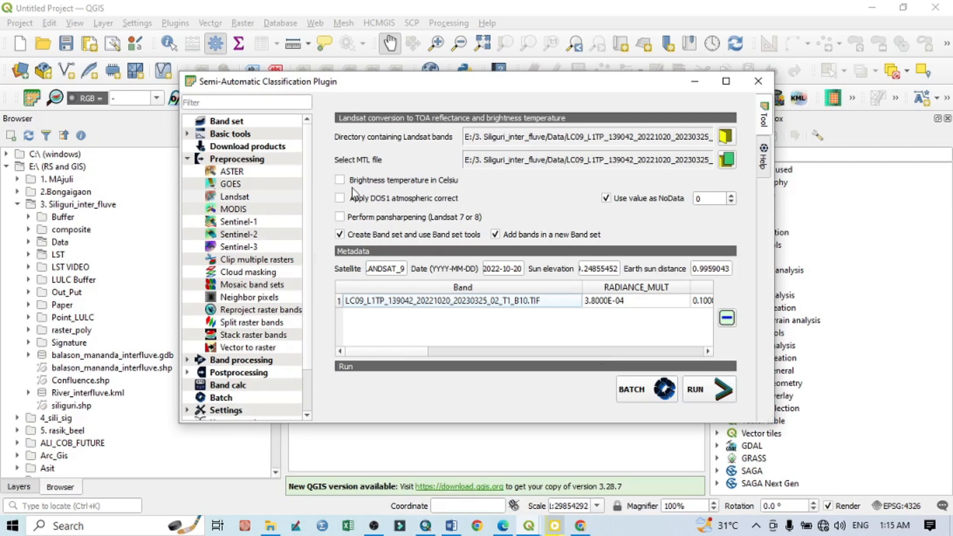
# Enable brightness temperature in Celsius and run the conversion into Siliguri_inter_fluve > LST > LST_QGIS.
pyautogui.click(339, 179)
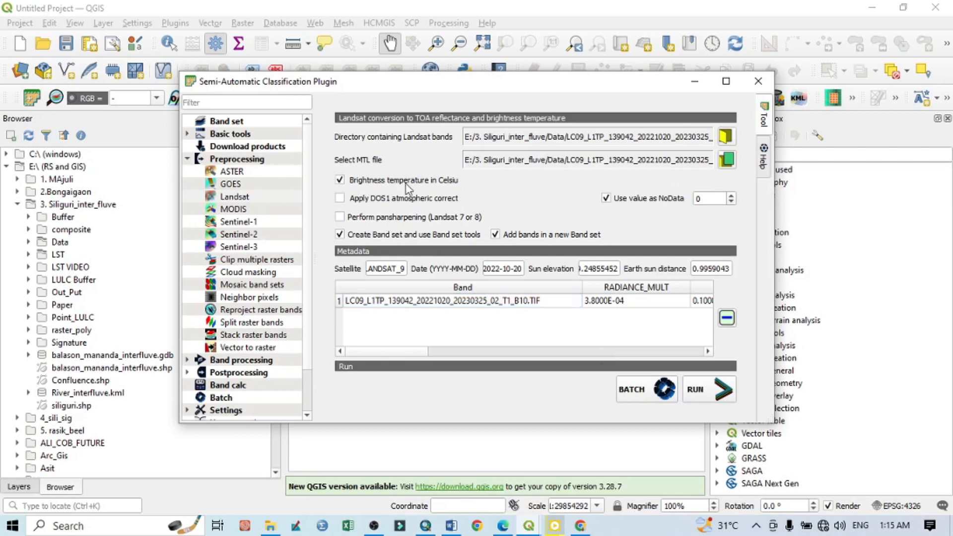
pyautogui.moveTo(512, 295)
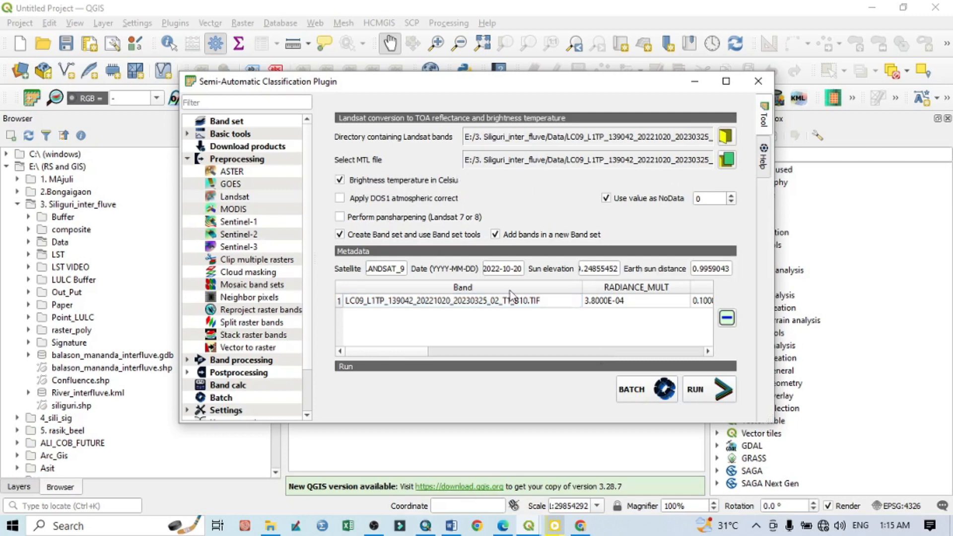
pyautogui.moveTo(401, 219)
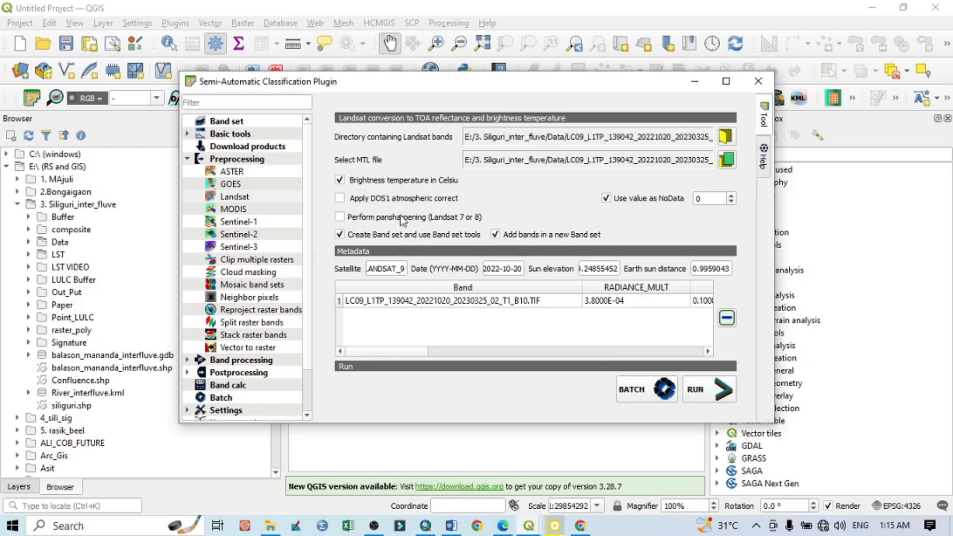
pyautogui.moveTo(708, 401)
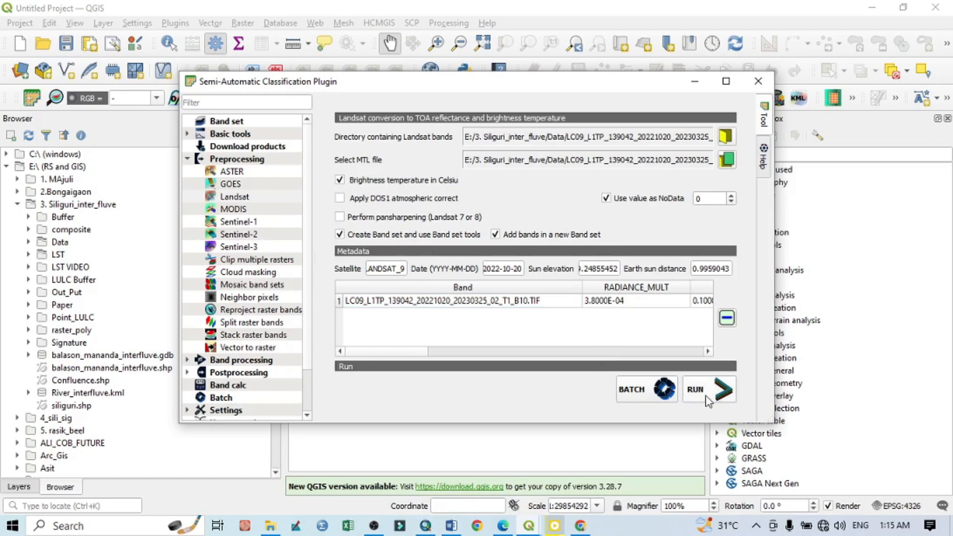
pyautogui.click(725, 136)
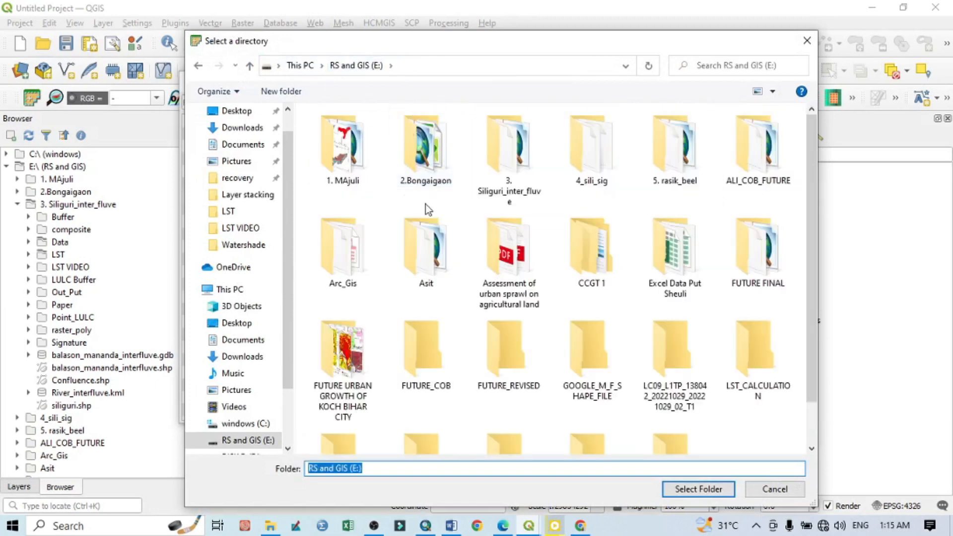
pyautogui.doubleClick(508, 146)
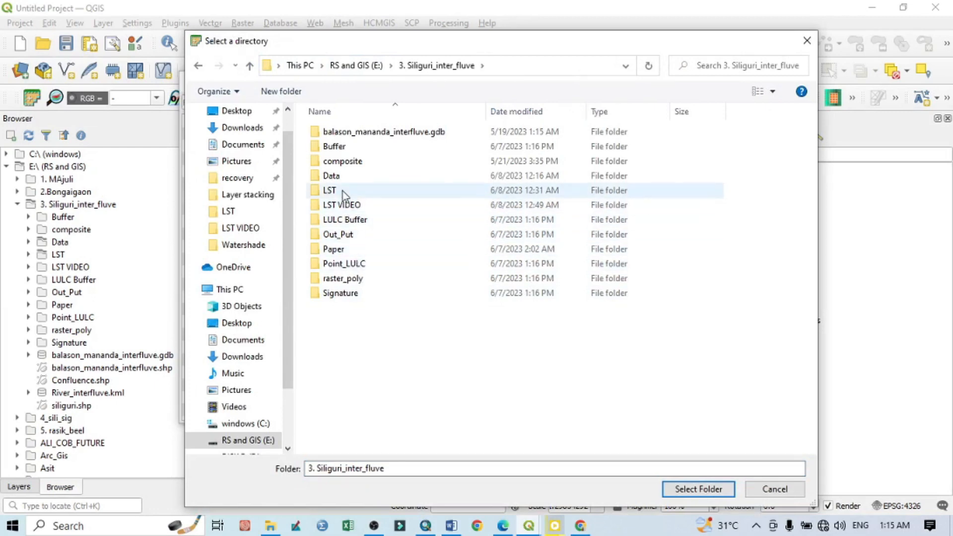
pyautogui.doubleClick(329, 190)
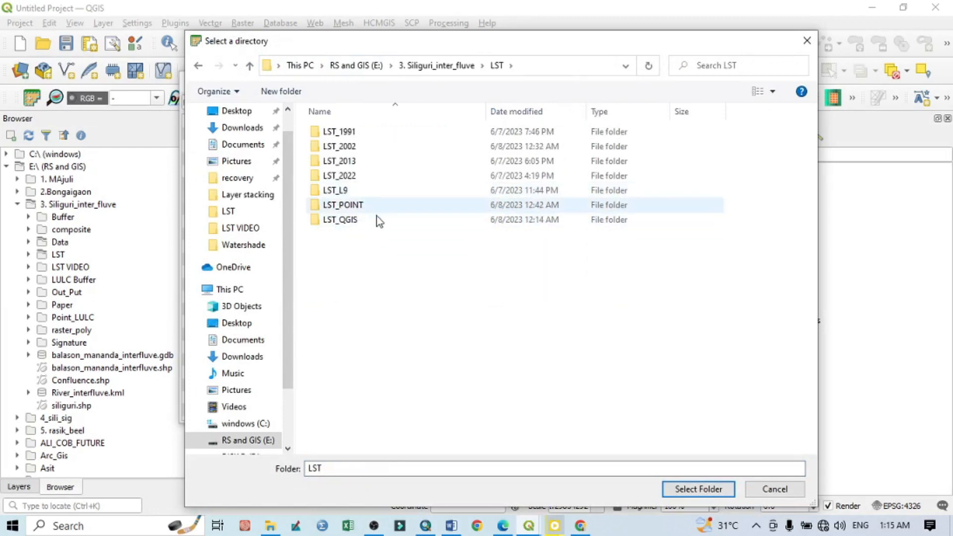
pyautogui.doubleClick(340, 220)
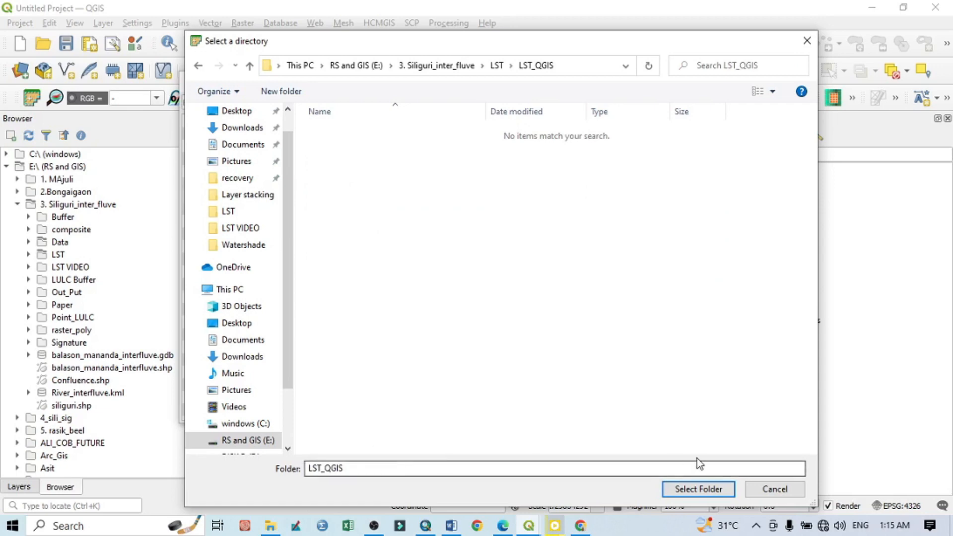
pyautogui.click(697, 489)
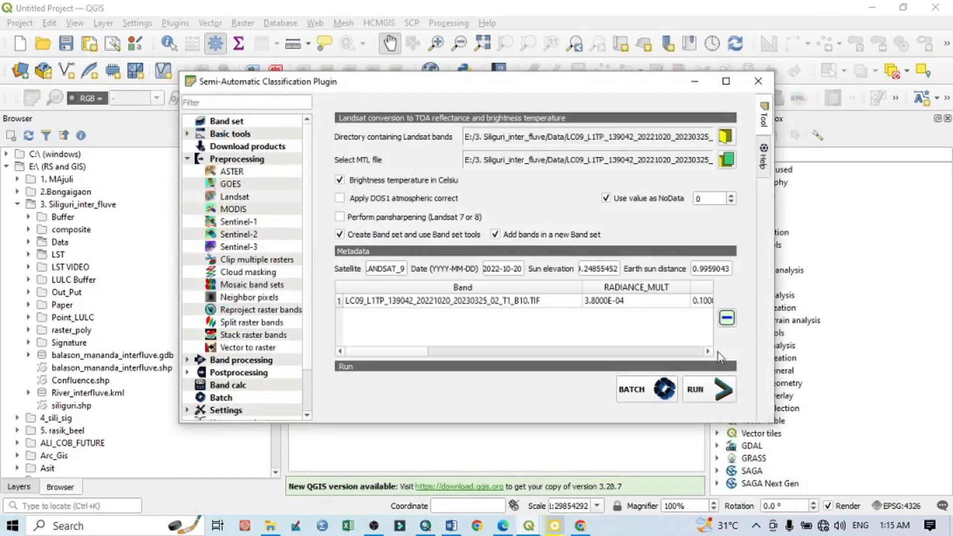
pyautogui.moveTo(711, 399)
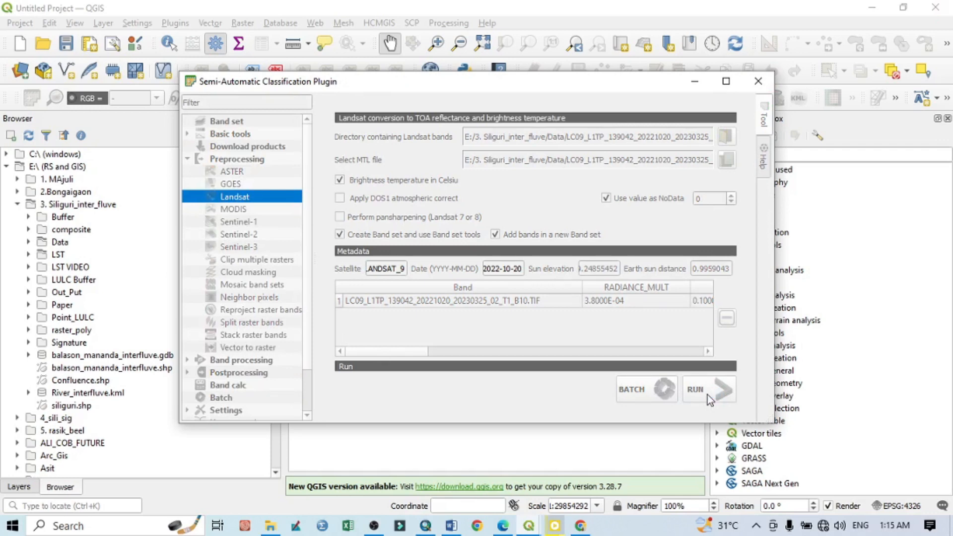
# Dismiss the completion notice so the RT_..._B10 temperature raster loads on the map.
pyautogui.click(708, 390)
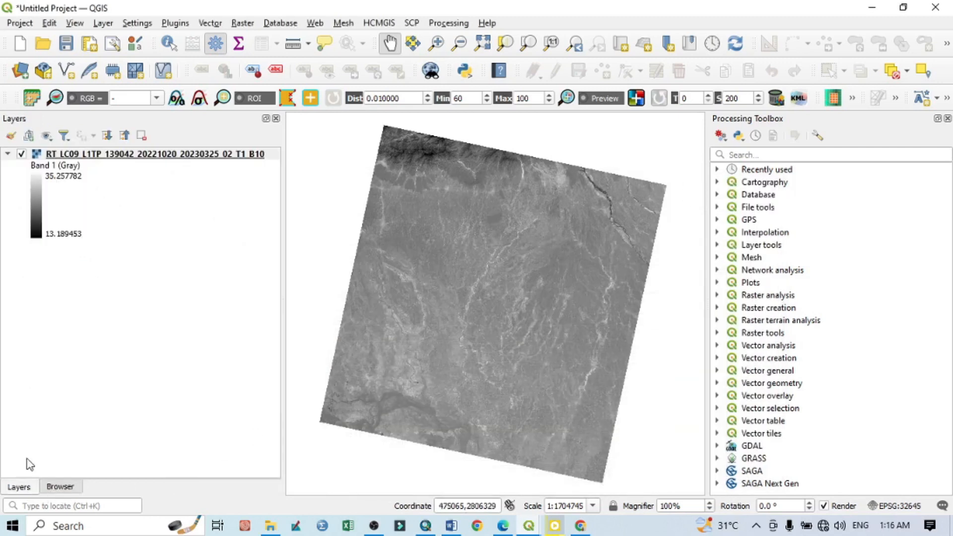
pyautogui.moveTo(54, 184)
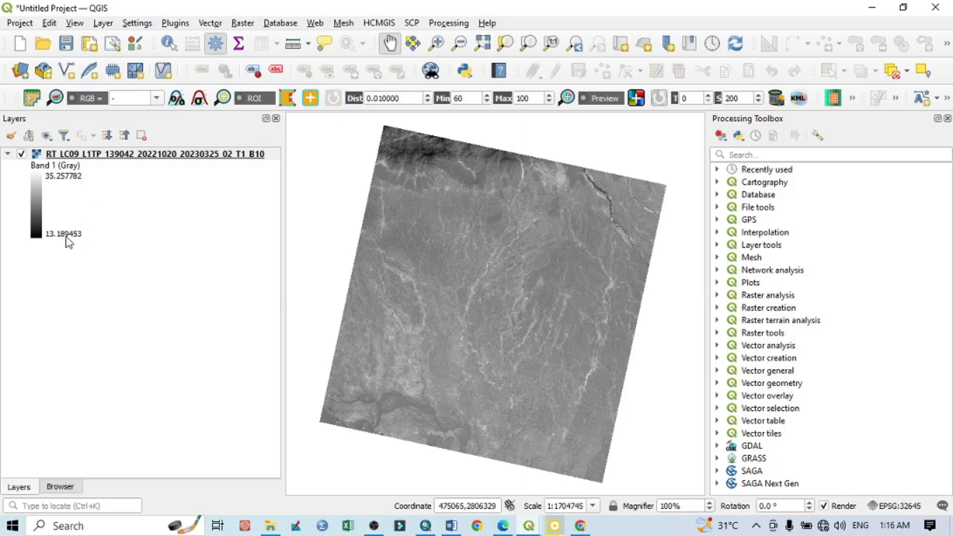
# Style the B10 layer as singleband pseudocolor with an inverted ramp, blue low to red high.
pyautogui.rightClick(152, 154)
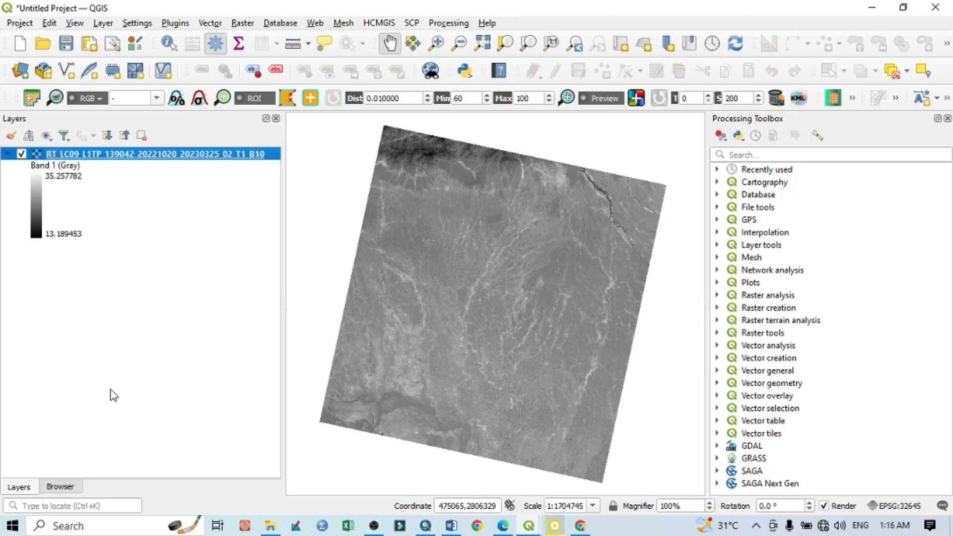
pyautogui.doubleClick(146, 154)
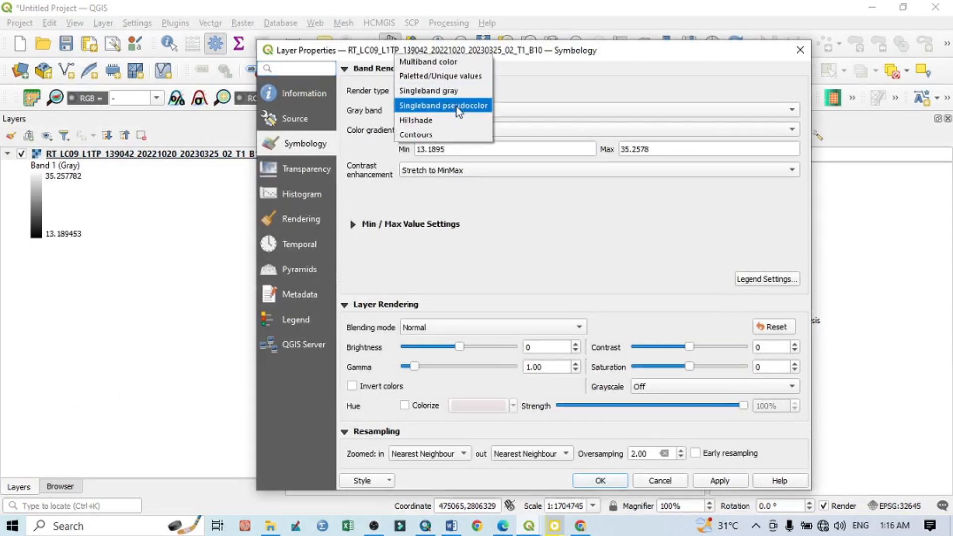
pyautogui.click(444, 105)
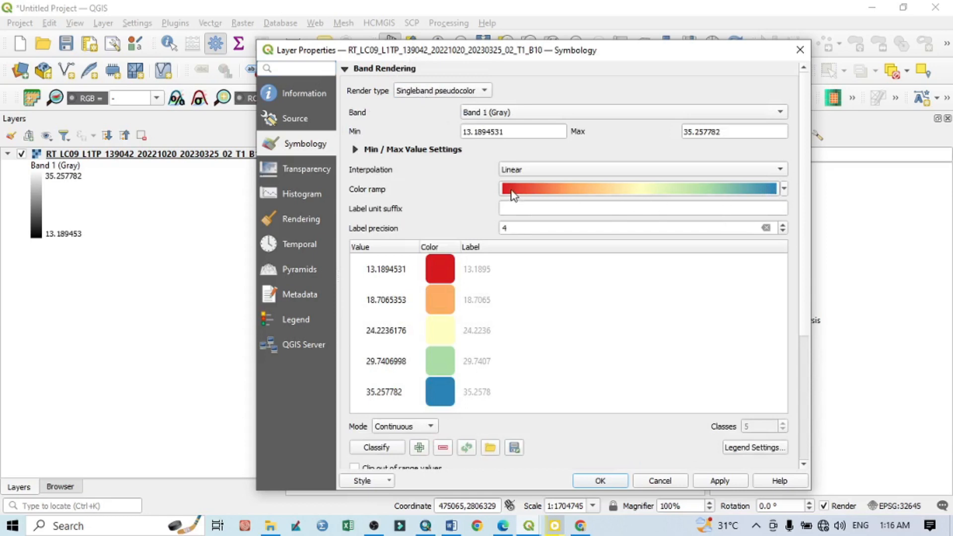
pyautogui.click(783, 189)
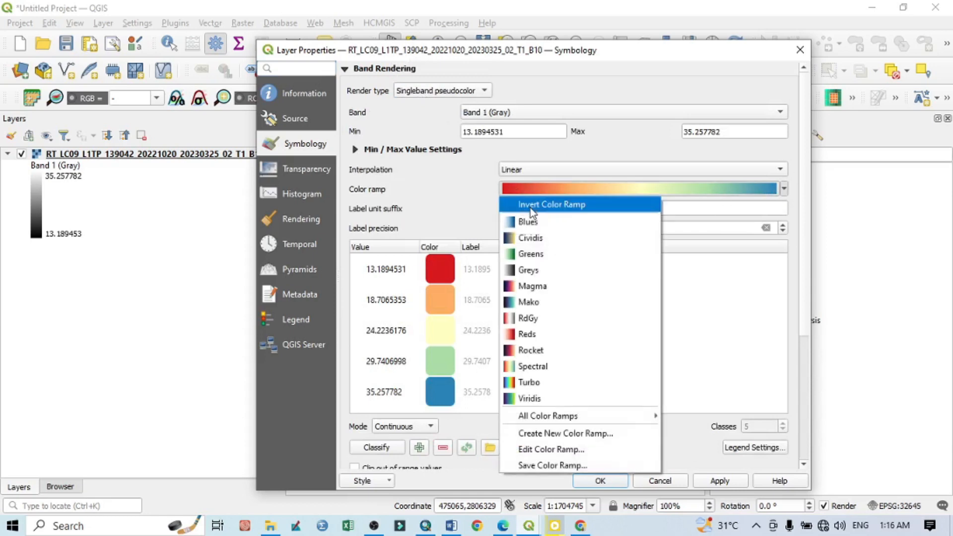
pyautogui.click(551, 203)
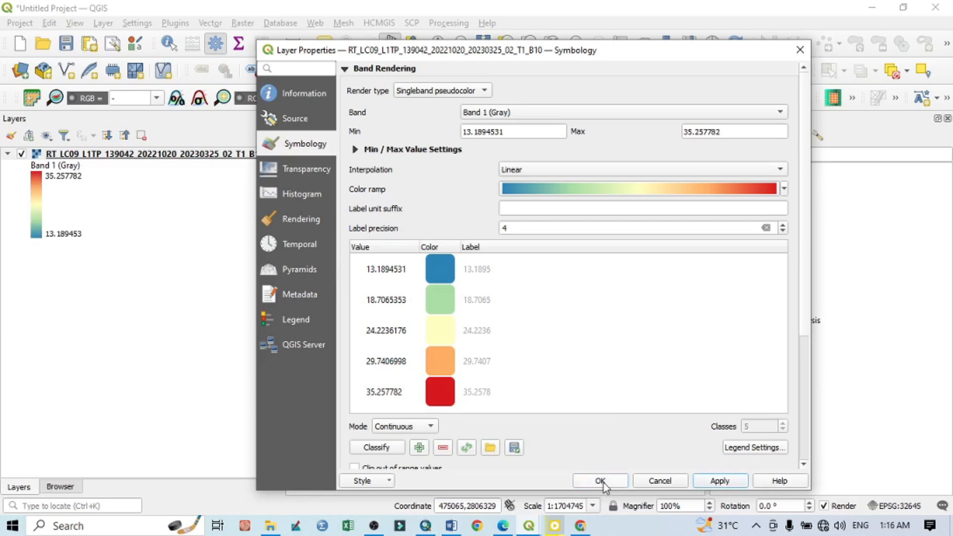
pyautogui.click(599, 481)
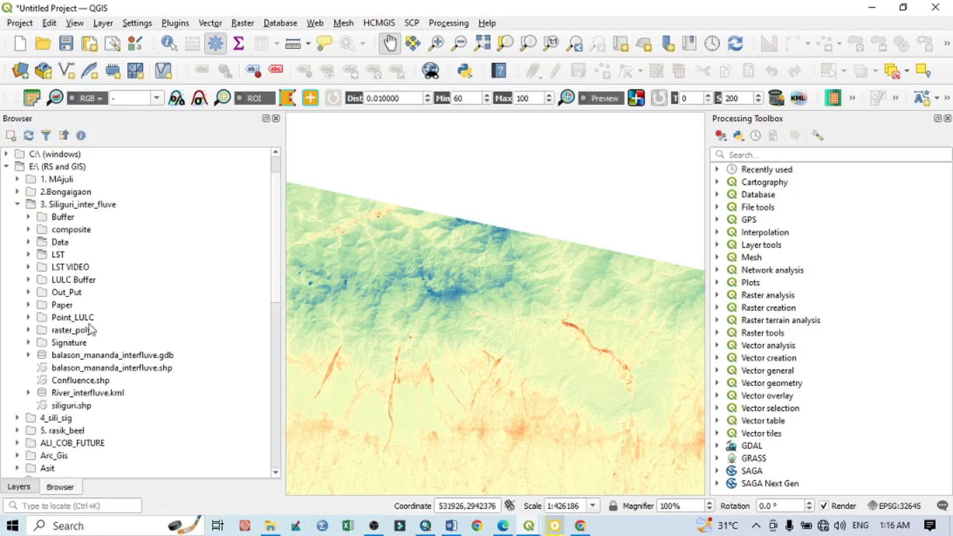
pyautogui.moveTo(79, 375)
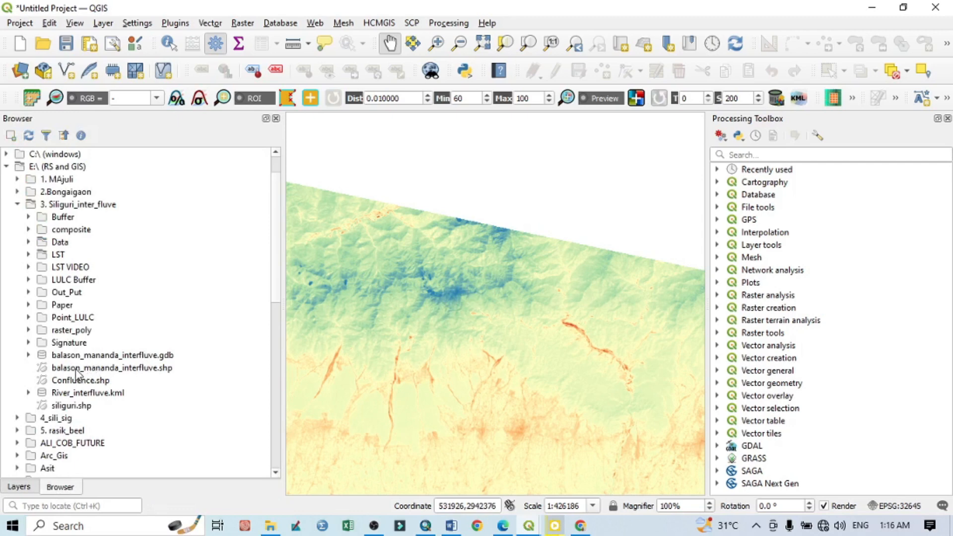
# Add balason_mananda_interfluve.shp from the Browser panel and browse the Raster menu.
pyautogui.click(112, 367)
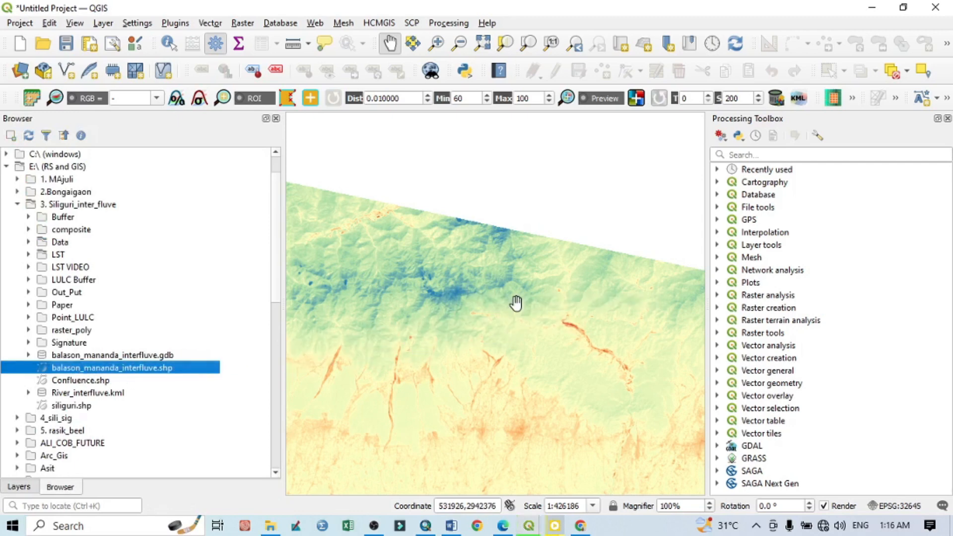
pyautogui.click(18, 486)
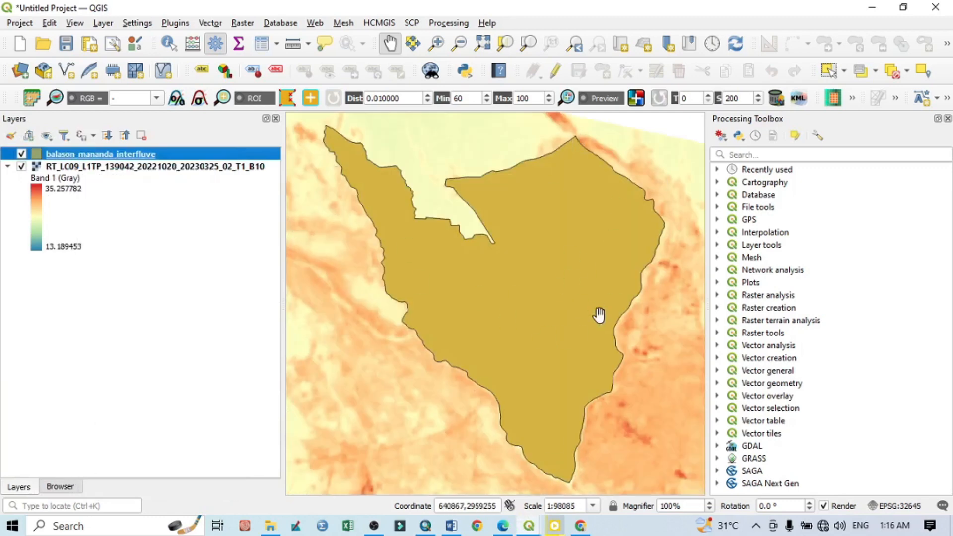
pyautogui.click(242, 23)
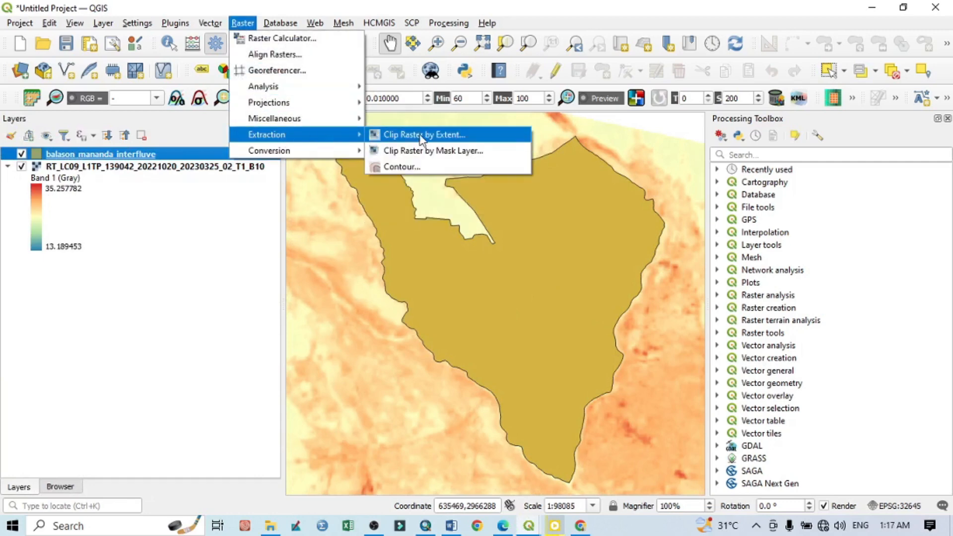
# Set up Clip Raster by Mask Layer with output file LST_STUDY_AREA.tif.
pyautogui.click(433, 149)
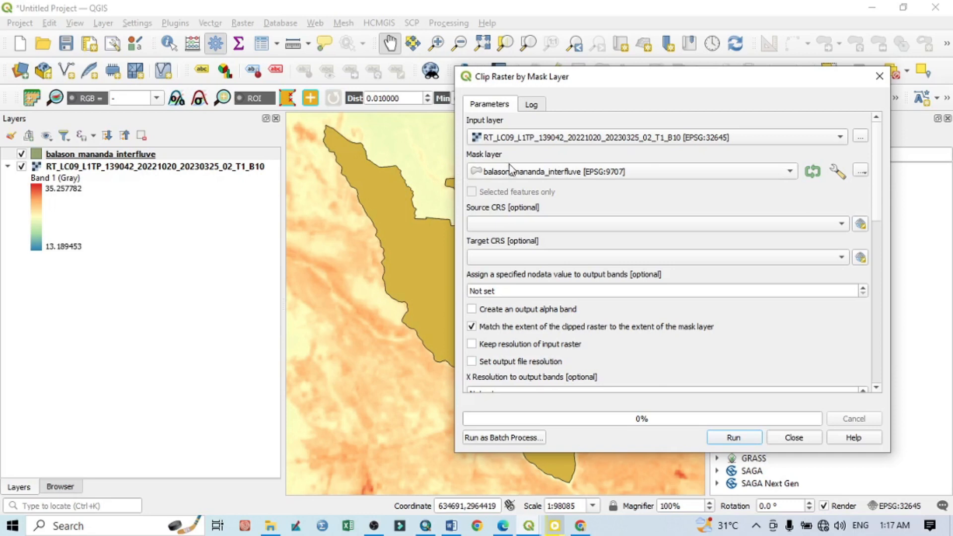
pyautogui.moveTo(595, 202)
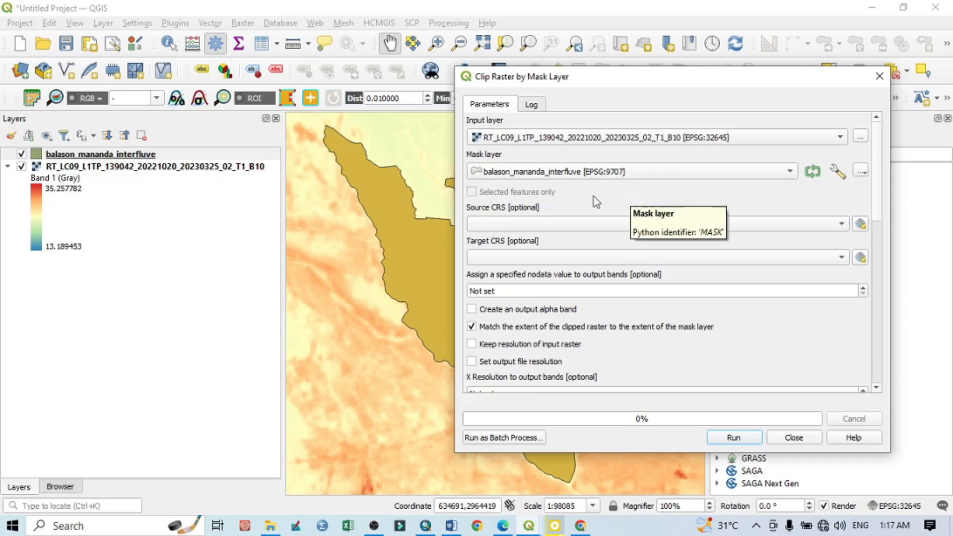
pyautogui.moveTo(743, 303)
pyautogui.write('0')
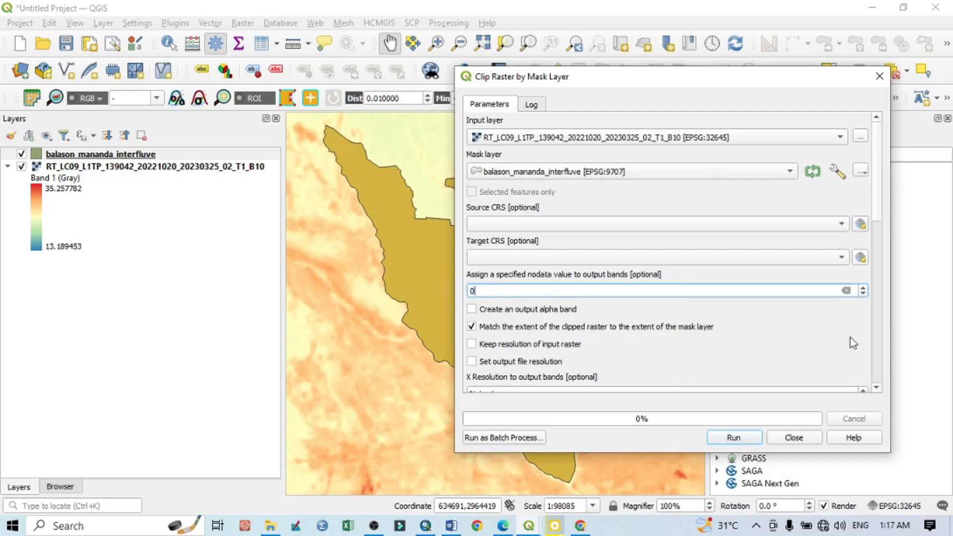
pyautogui.scroll(-3)
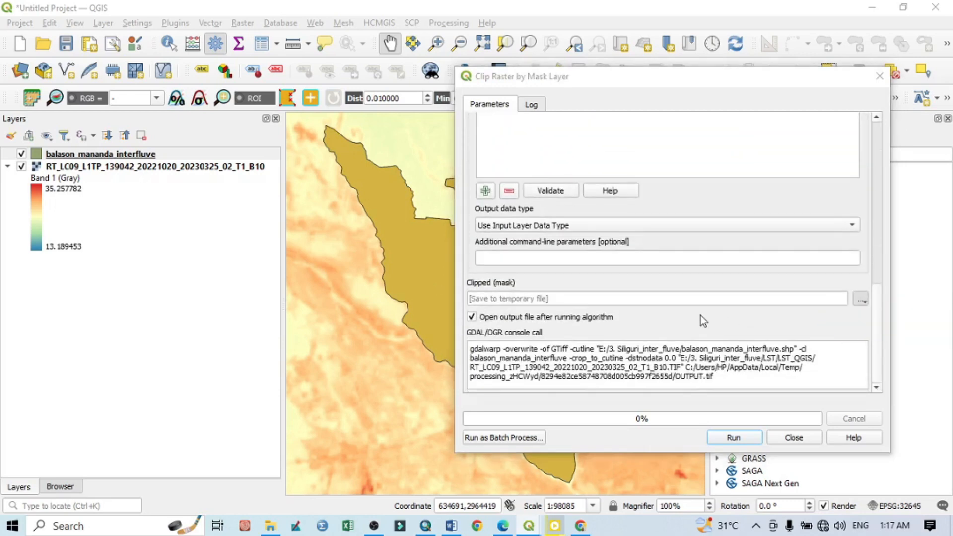
pyautogui.click(861, 299)
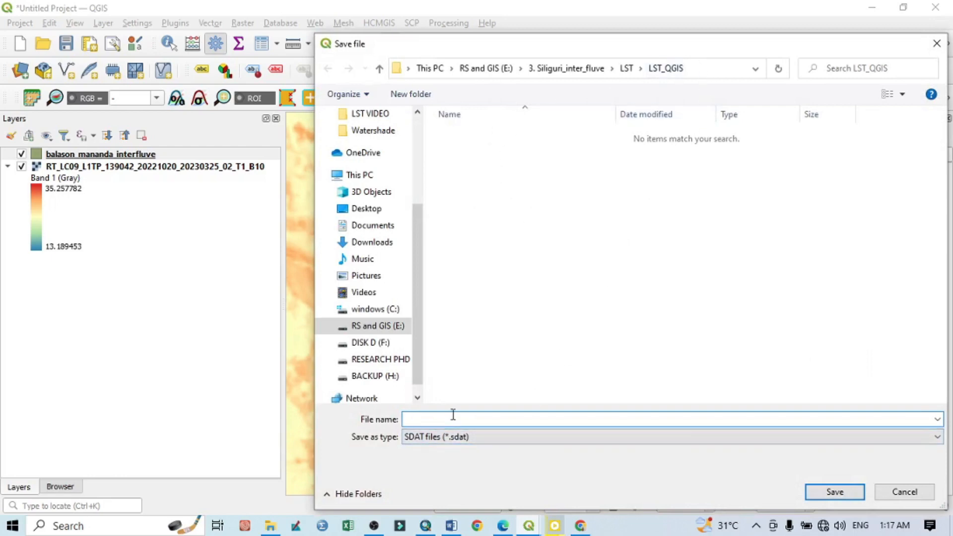
pyautogui.write('S')
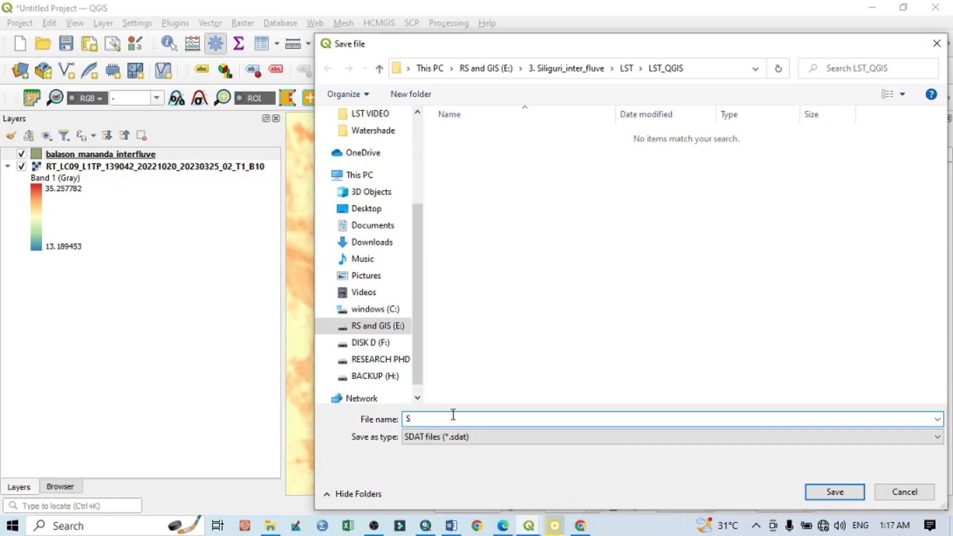
pyautogui.write('LST')
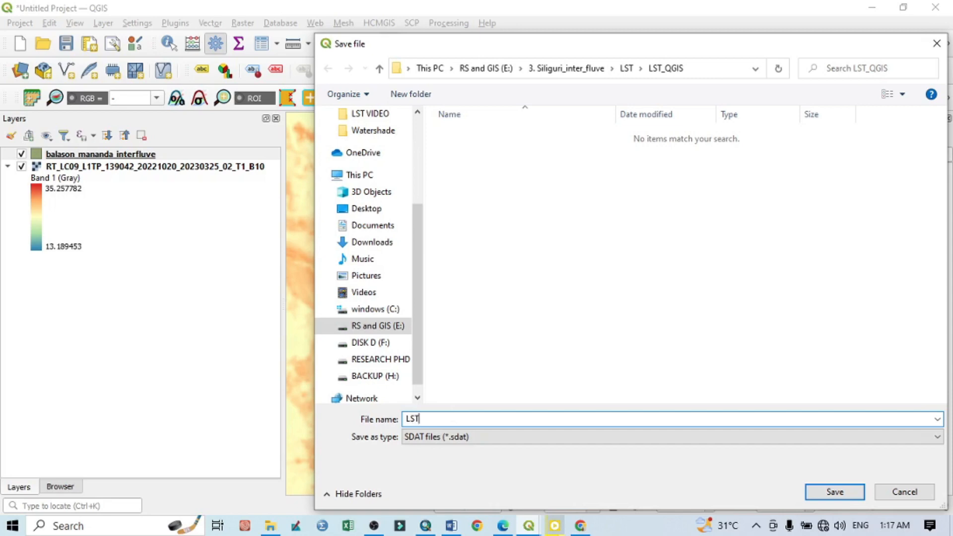
pyautogui.write('_STU')
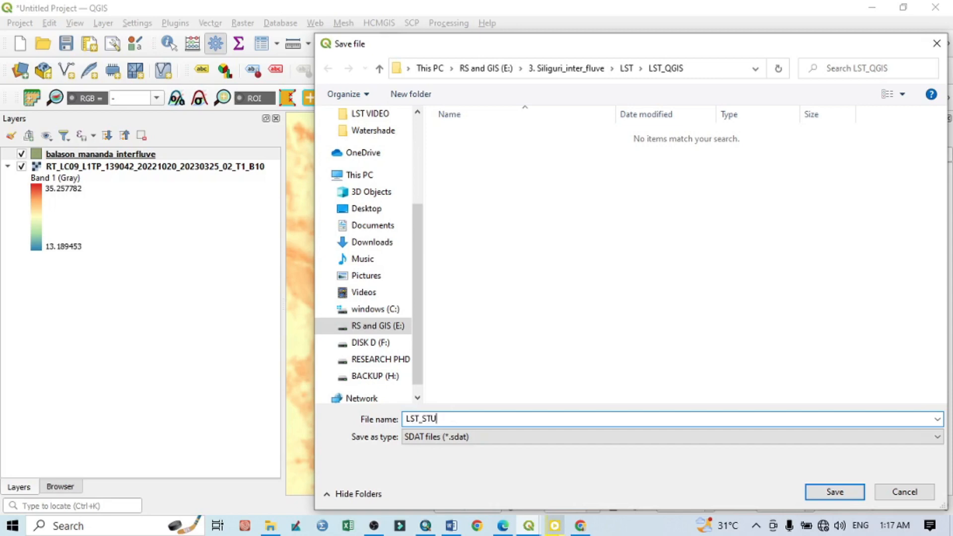
pyautogui.write('DY_AREA')
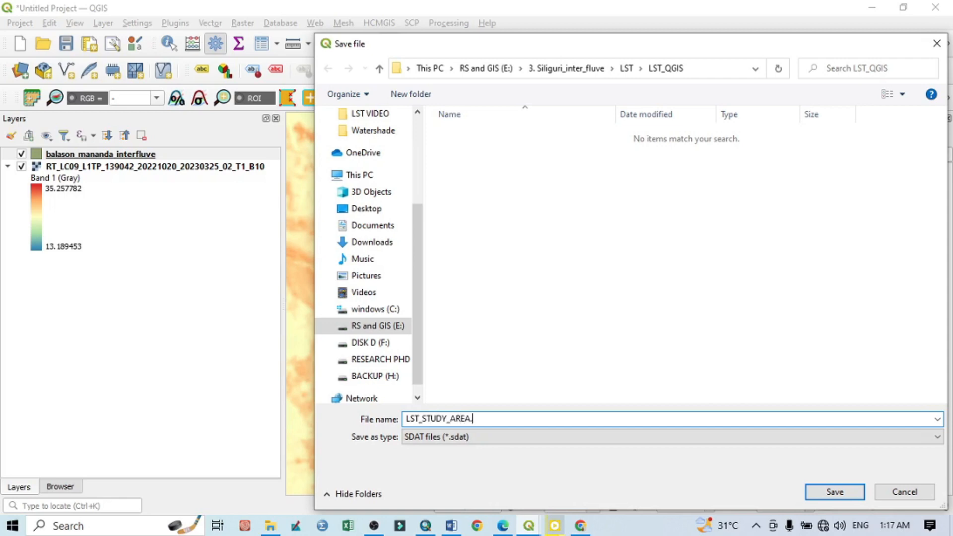
pyautogui.write('.tif.sdat')
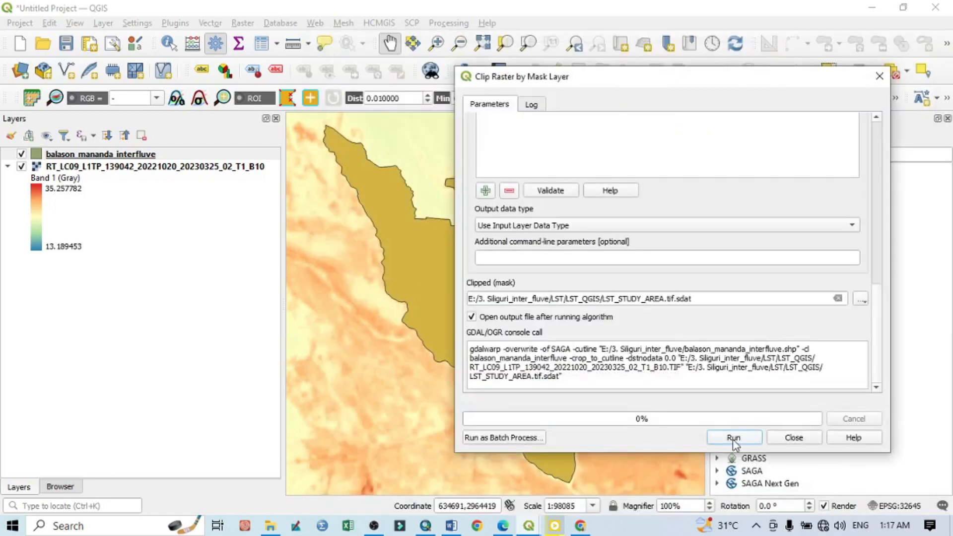
# Run the clip to produce the LST_STUDY_AREA layer and close the tool.
pyautogui.click(732, 436)
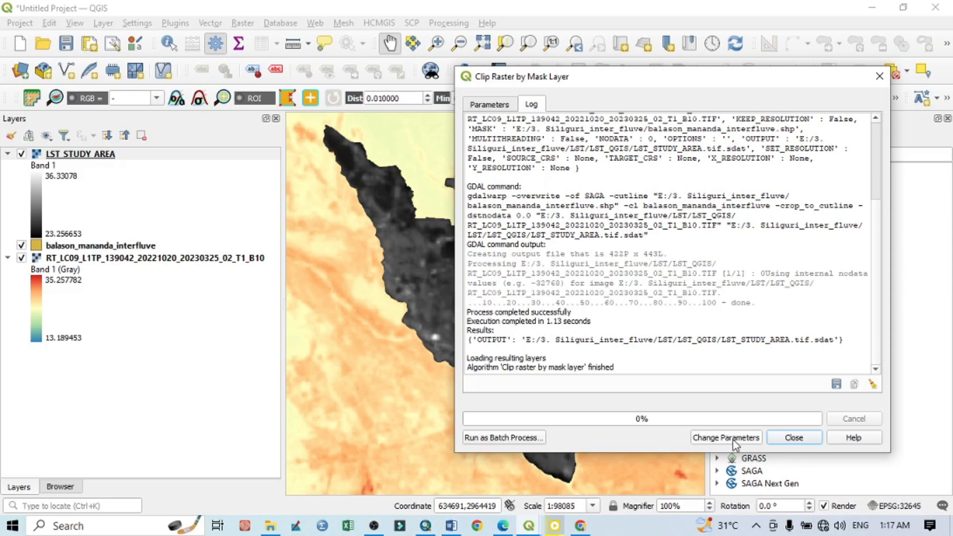
pyautogui.click(794, 436)
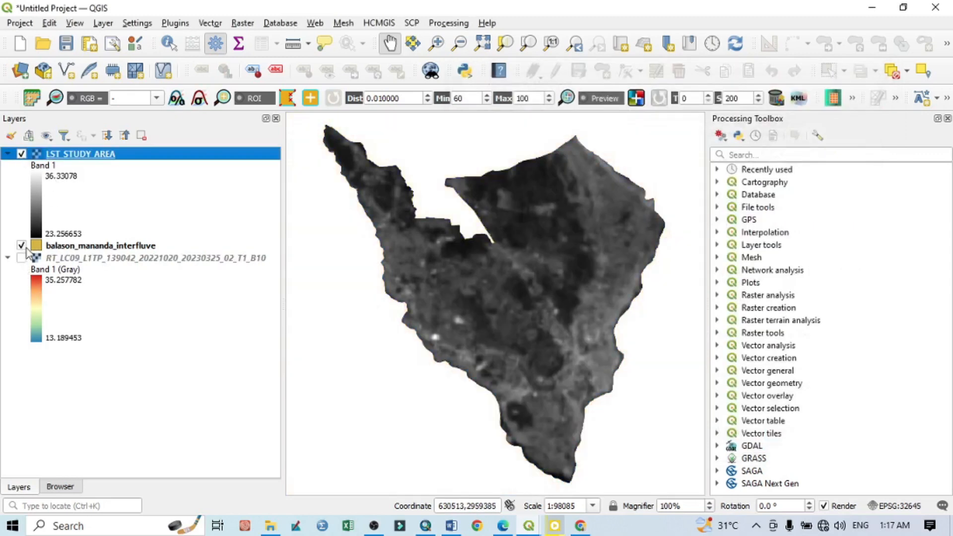
# Zoom to LST STUDY AREA and apply a Singleband pseudocolor ramp inverted to run blue (cool) to red (hot).
pyautogui.rightClick(79, 154)
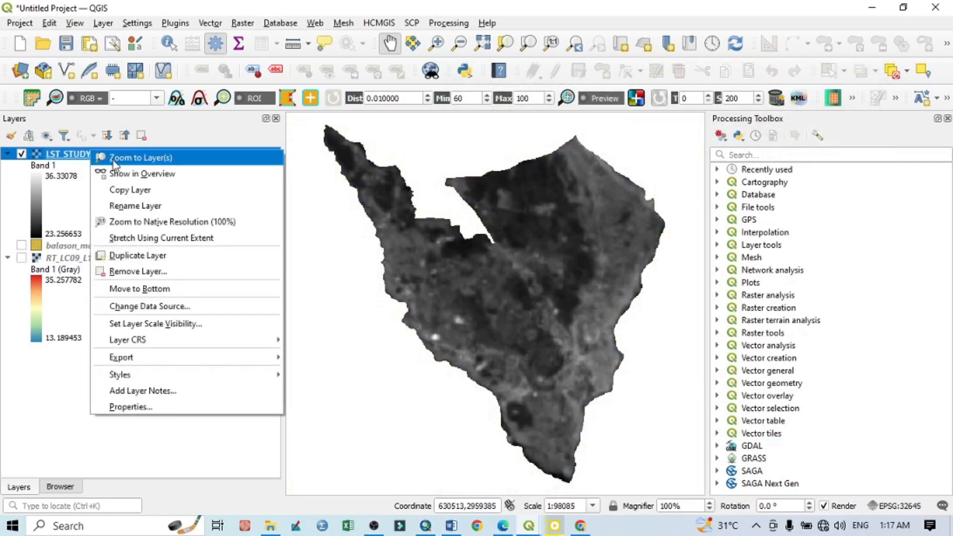
pyautogui.click(141, 157)
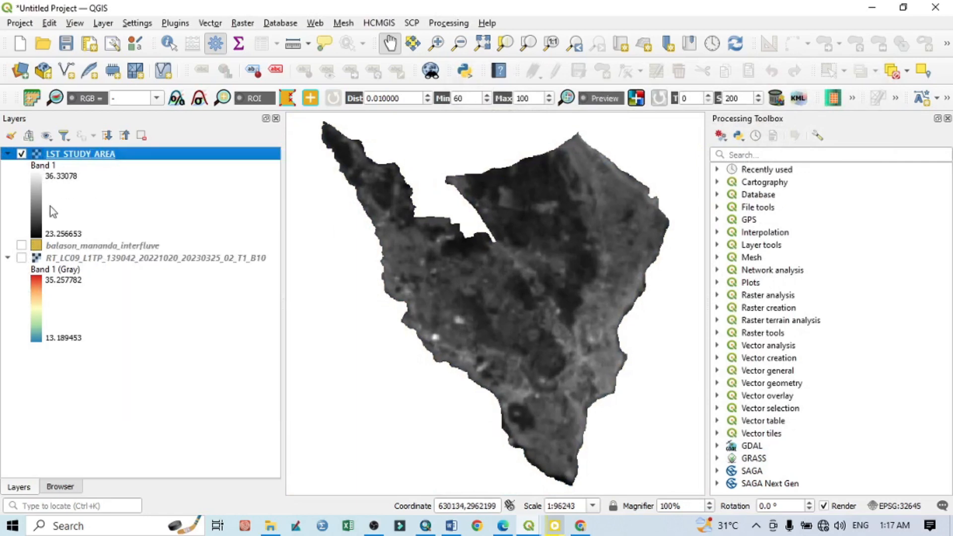
pyautogui.rightClick(80, 153)
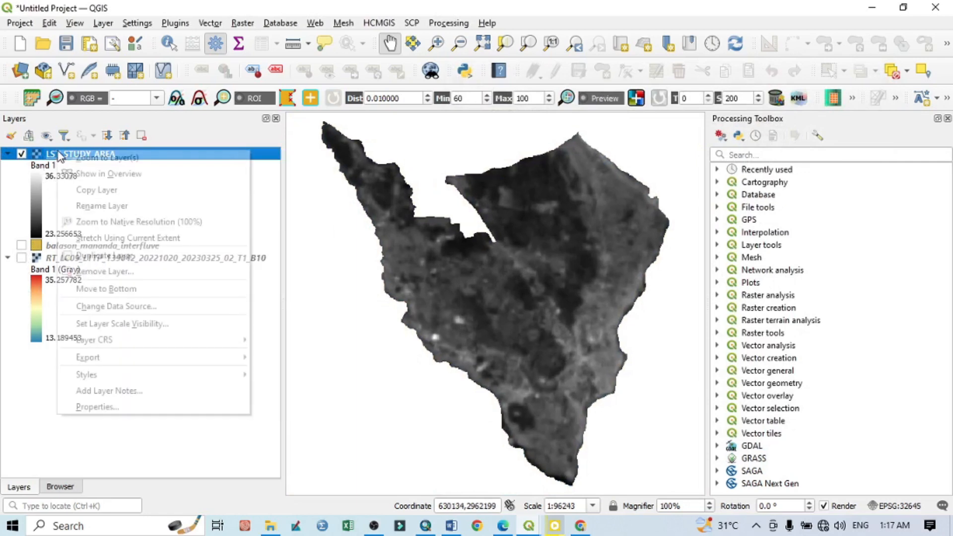
pyautogui.click(96, 407)
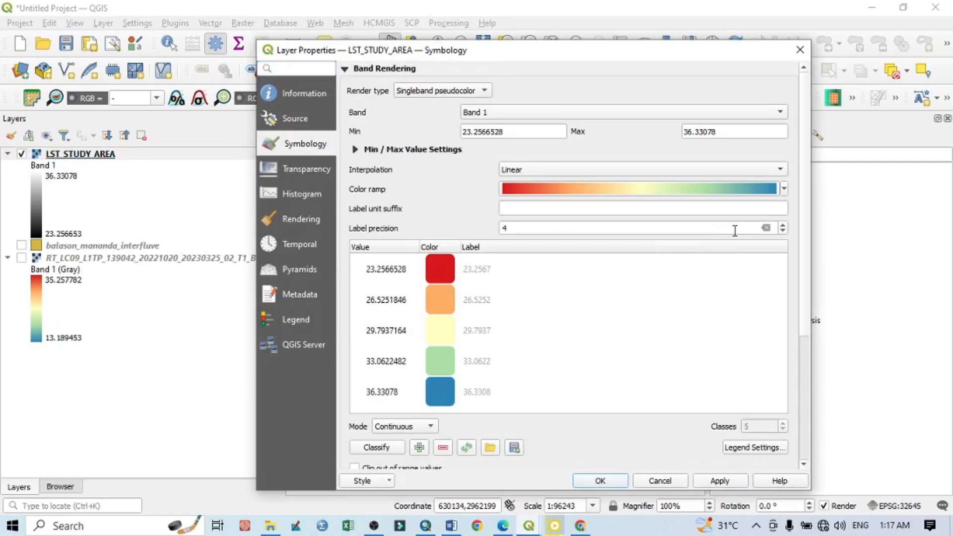
pyautogui.click(784, 188)
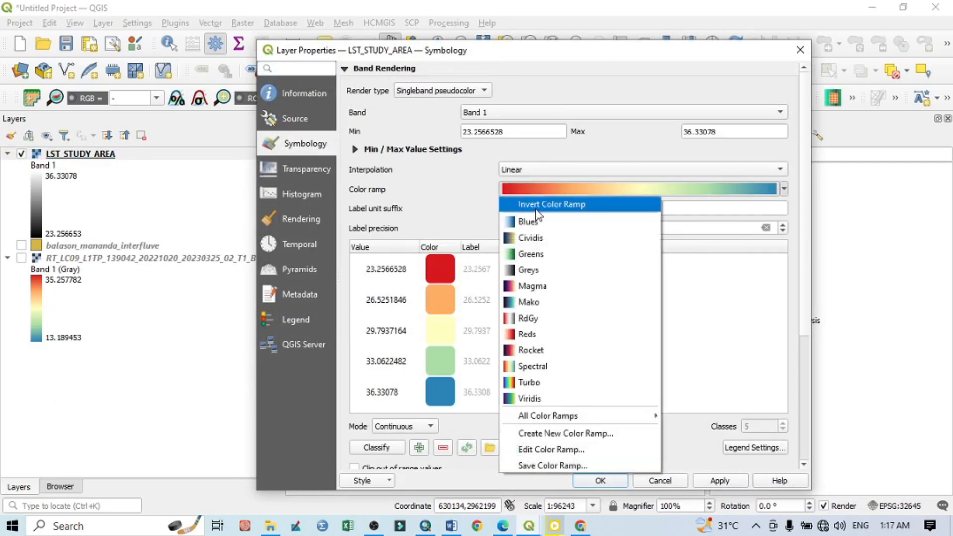
pyautogui.click(550, 204)
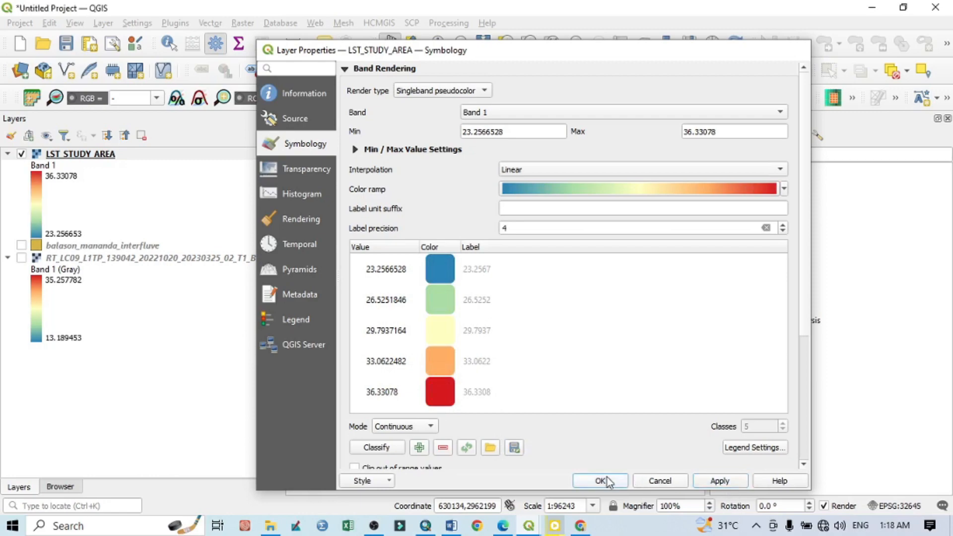
pyautogui.click(599, 480)
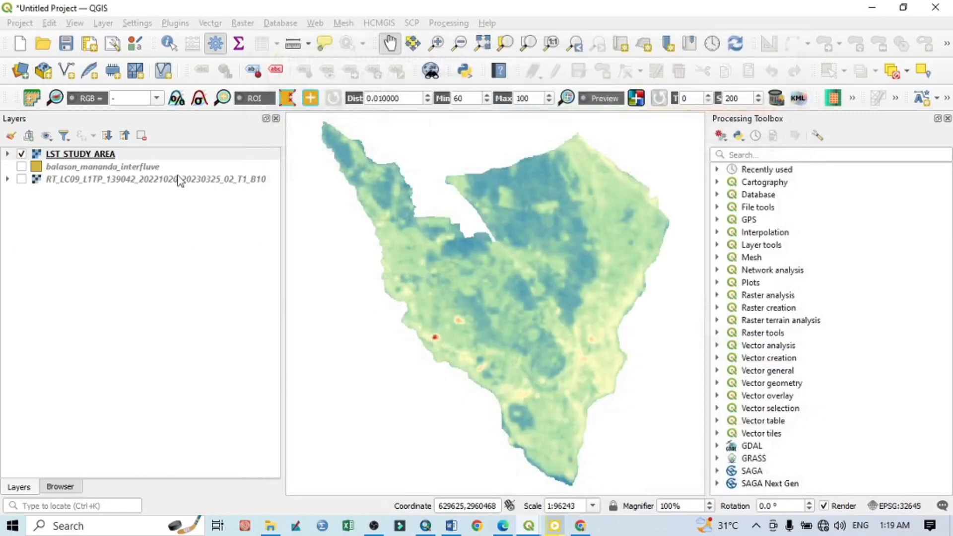
# Reclassify the ramp into 4 Equal Interval classes with 3-decimal labels, spanning about 23.257 to 36.331.
pyautogui.click(80, 154)
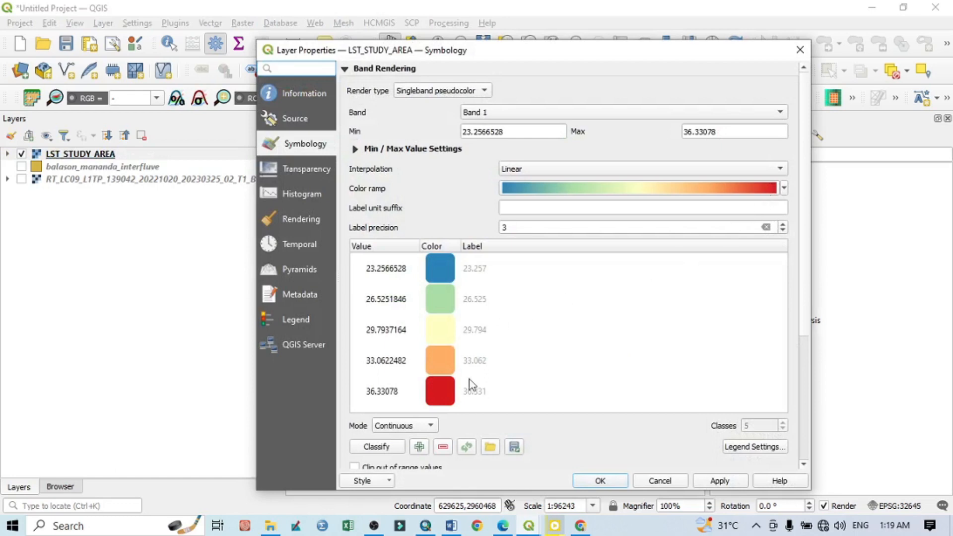
pyautogui.click(403, 425)
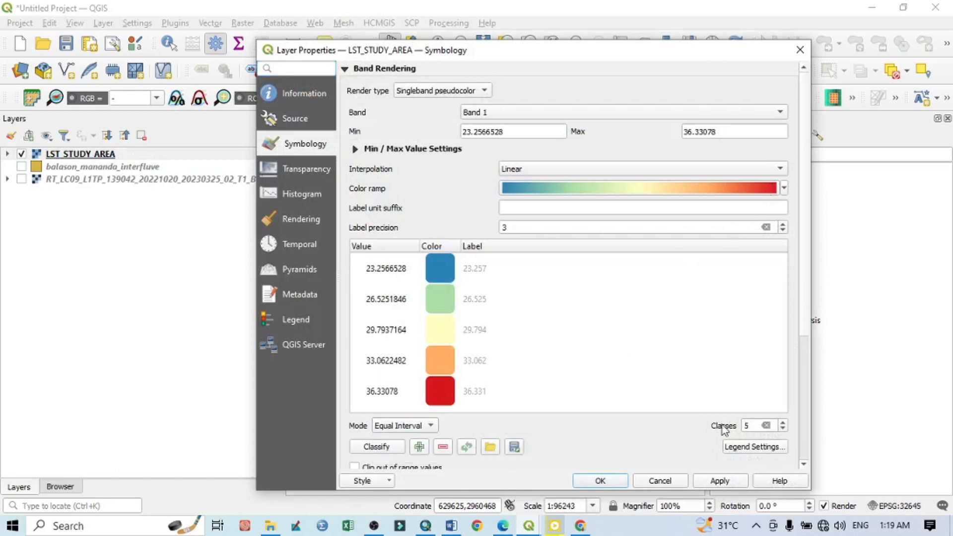
pyautogui.click(783, 428)
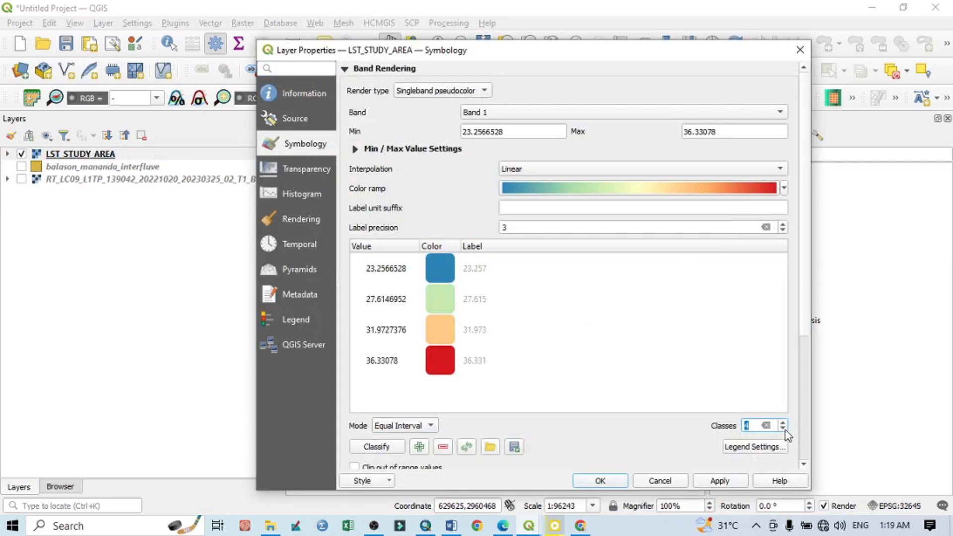
pyautogui.click(600, 480)
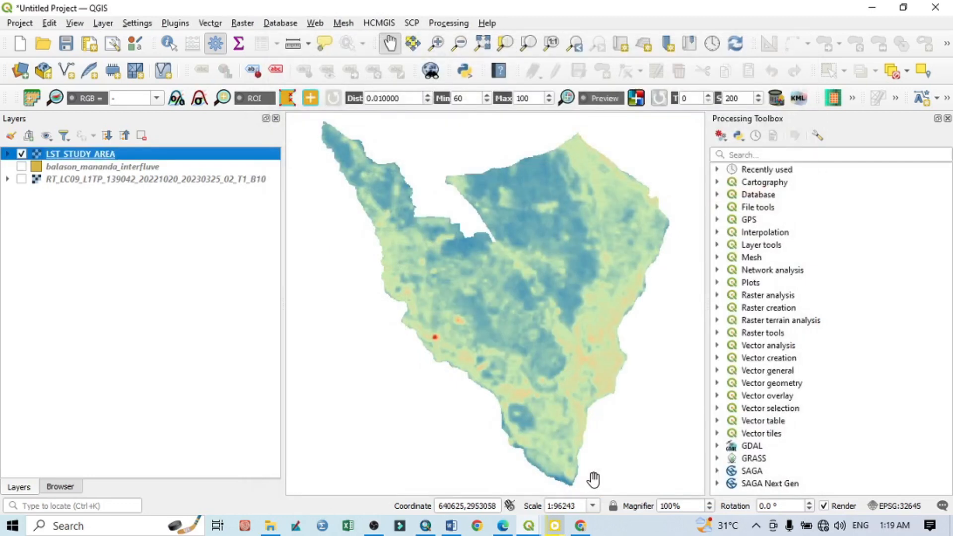
pyautogui.moveTo(565, 298)
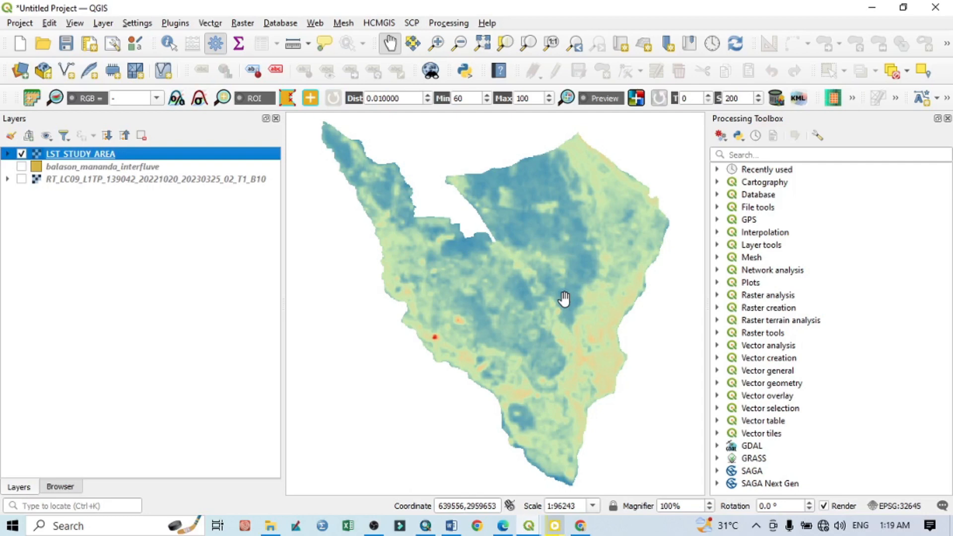
pyautogui.moveTo(480, 285)
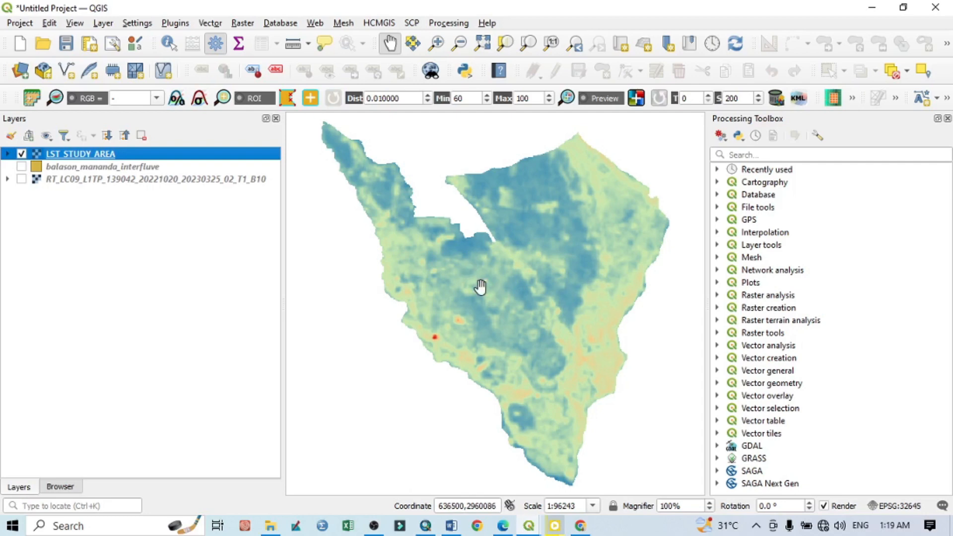